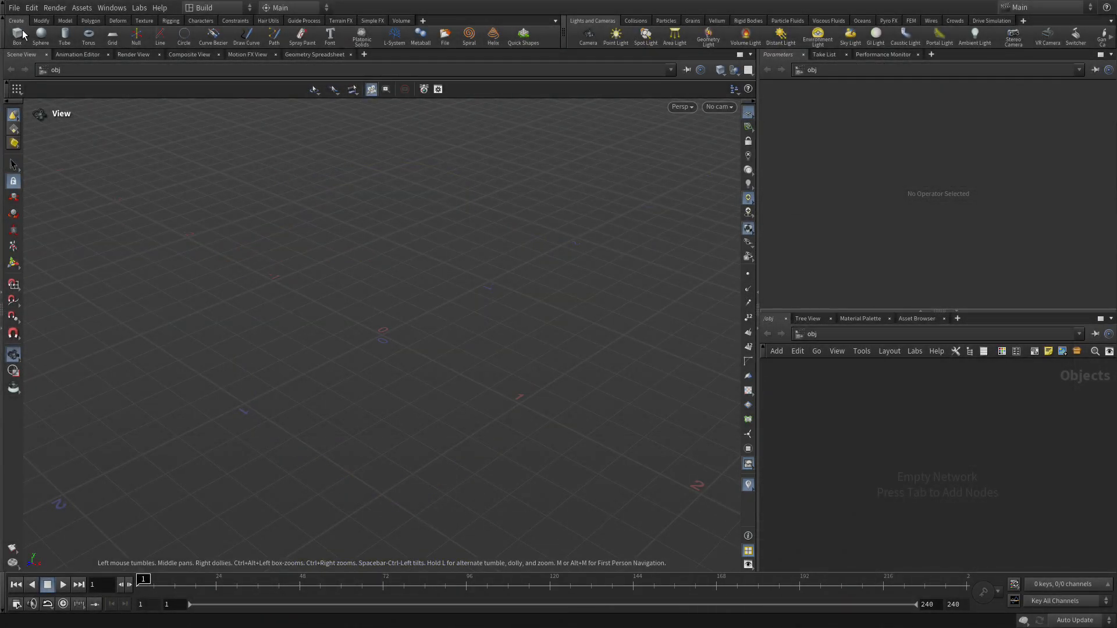
Keep OpenGL as the viewport renderer in the 3D viewport preferences
click(31, 8)
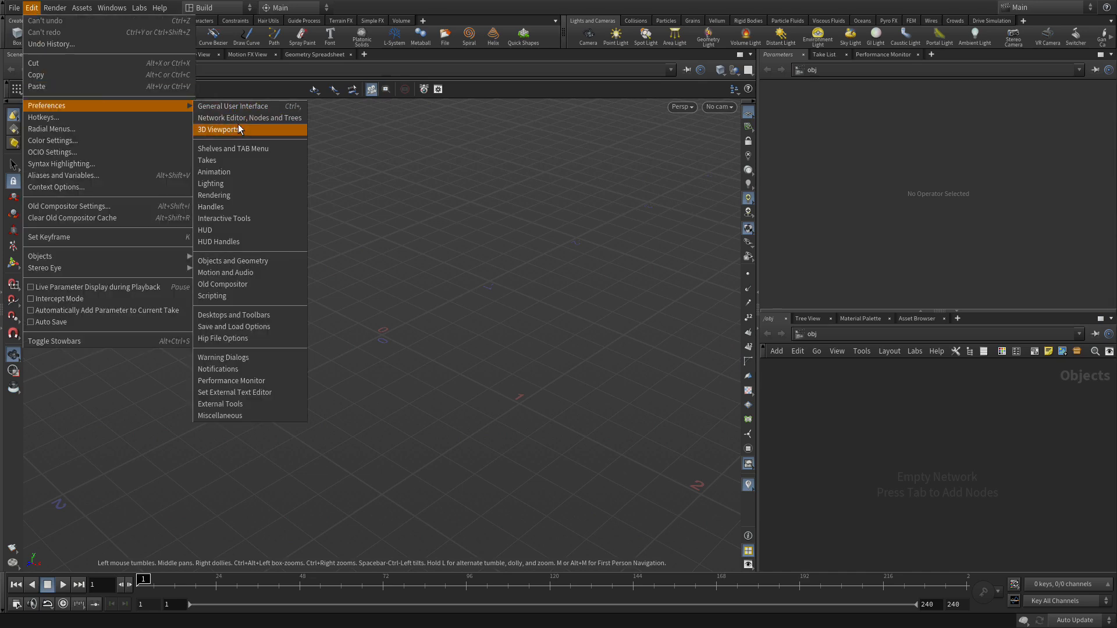
click(218, 129)
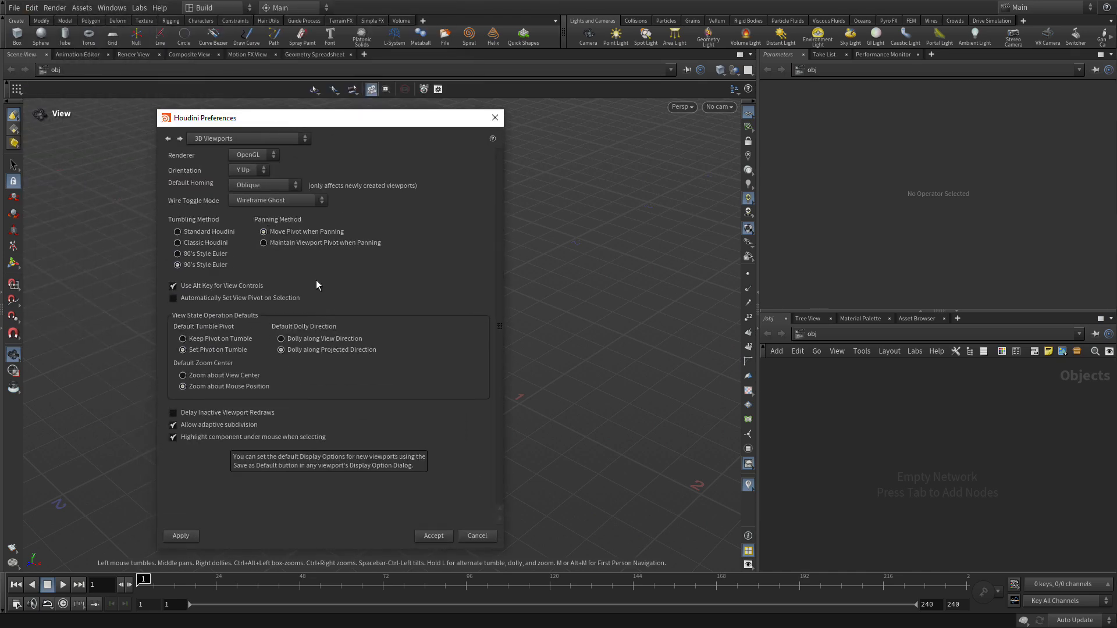
mouse_move(176, 158)
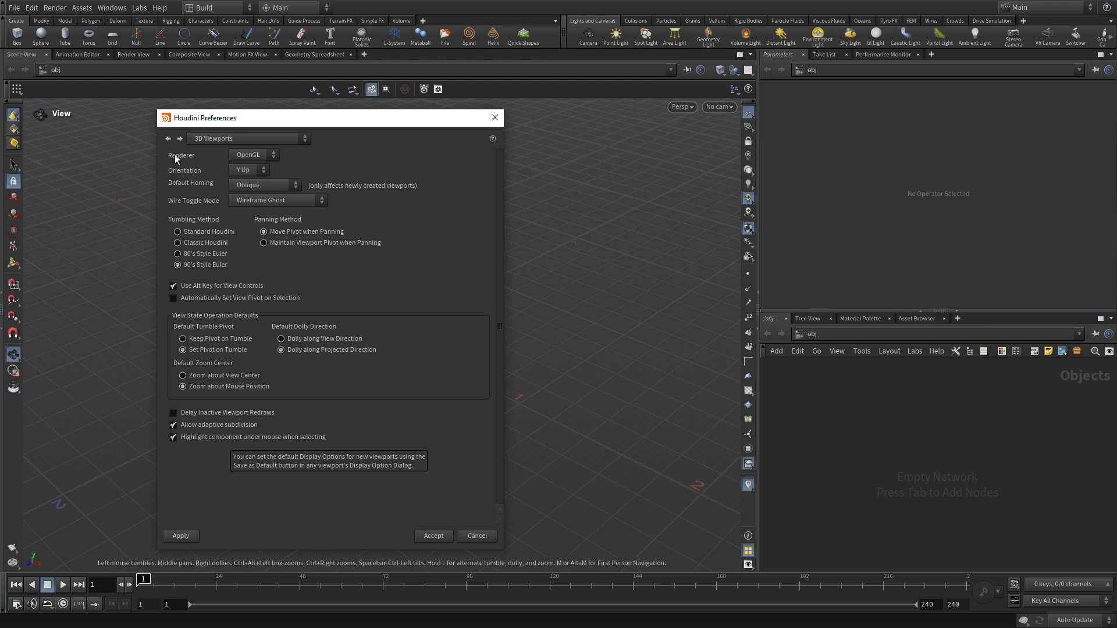
mouse_move(269, 159)
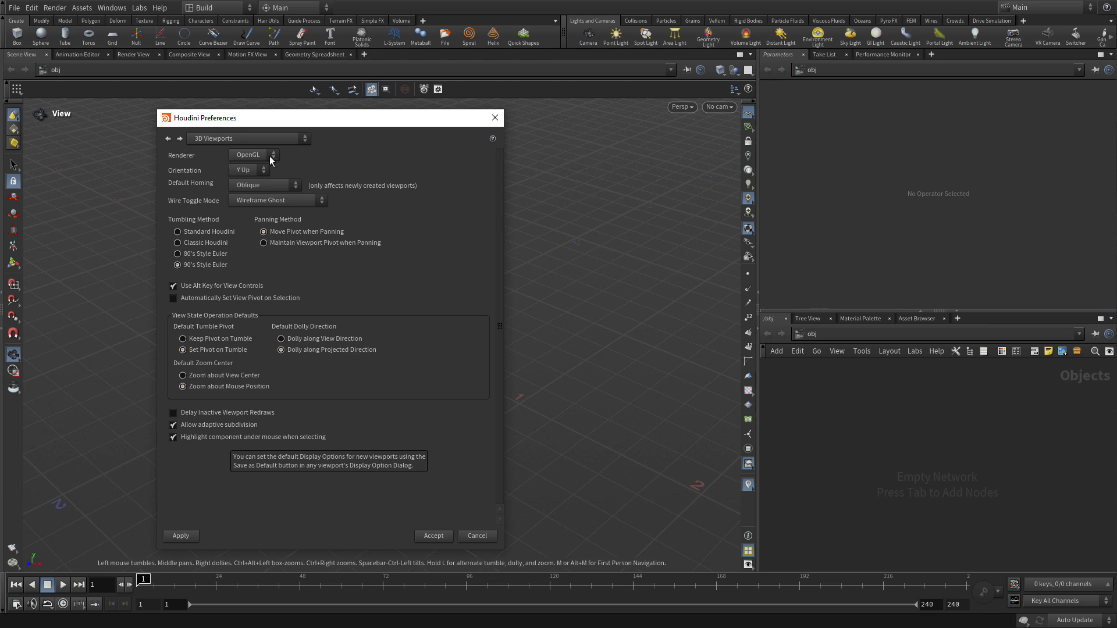
click(252, 155)
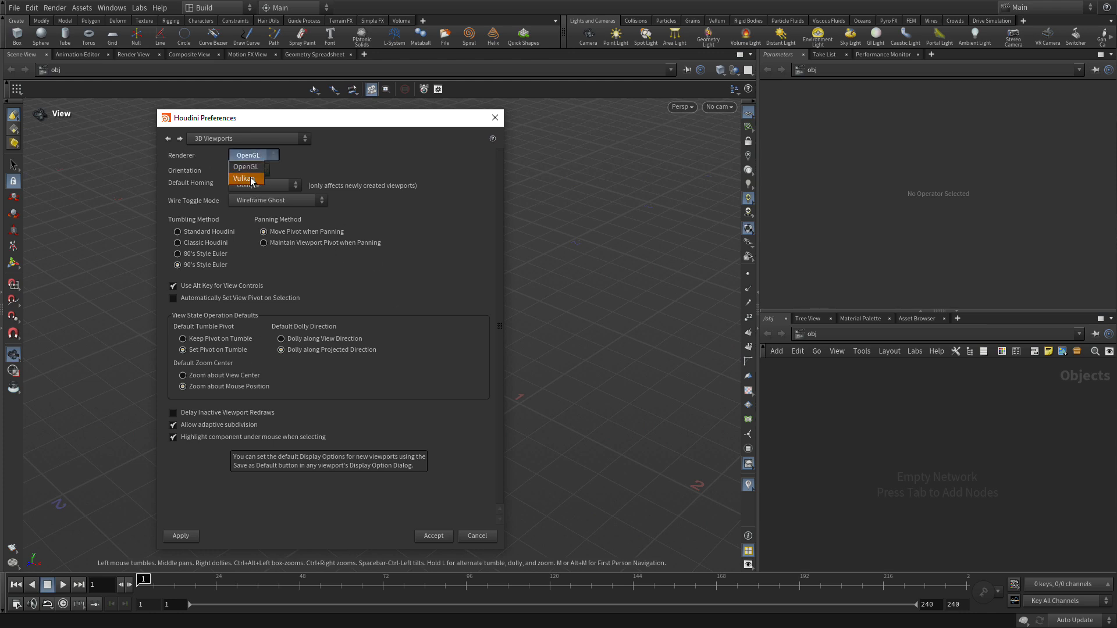
mouse_move(276, 180)
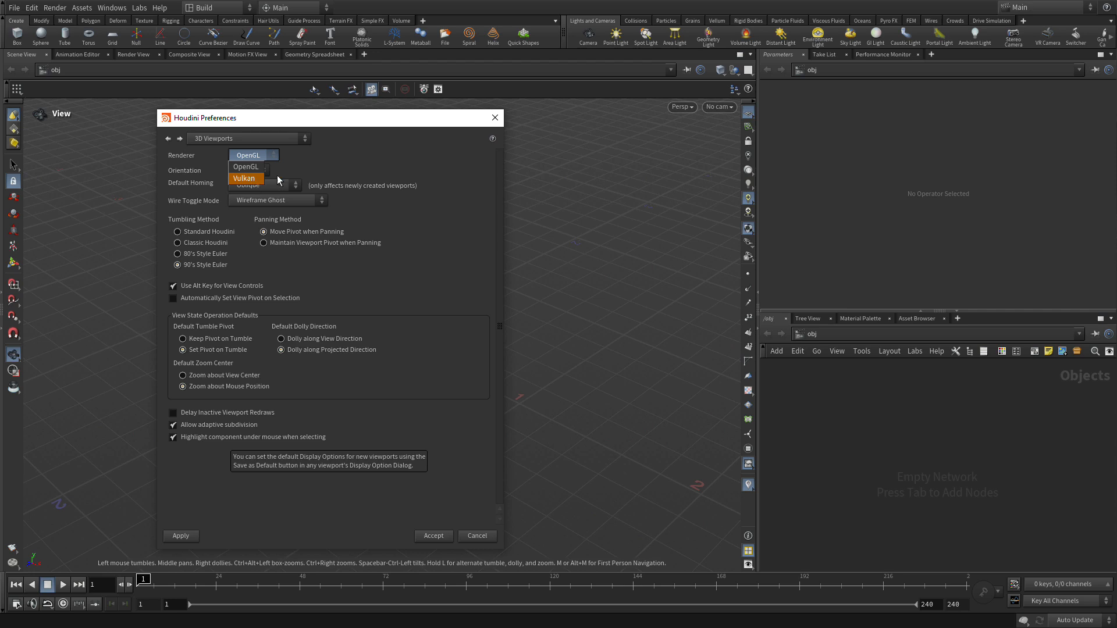
mouse_move(251, 178)
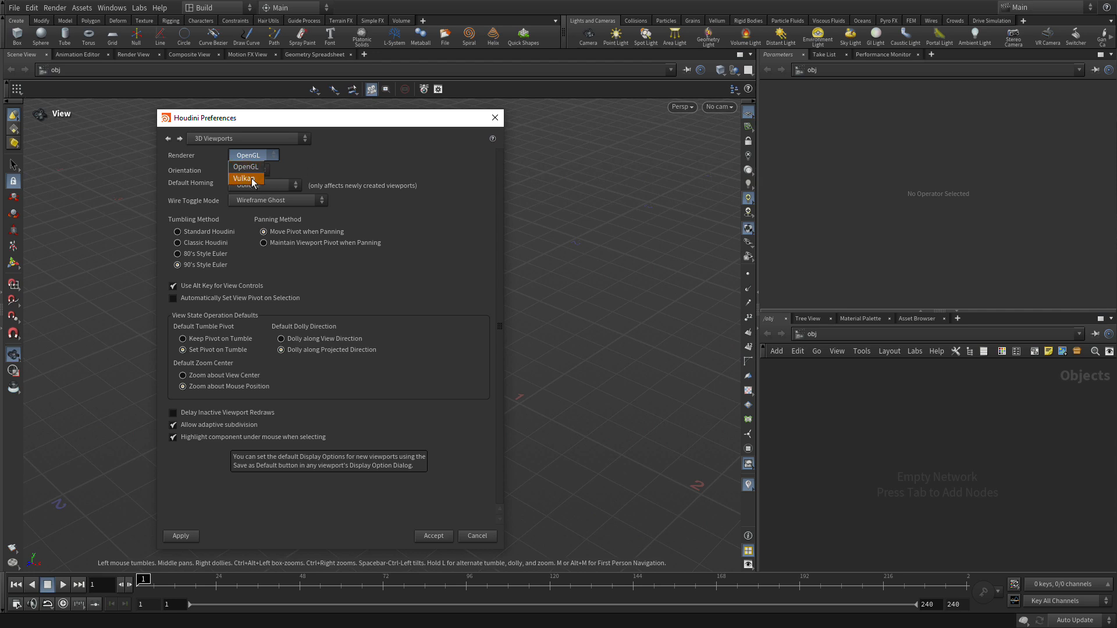
mouse_move(245, 167)
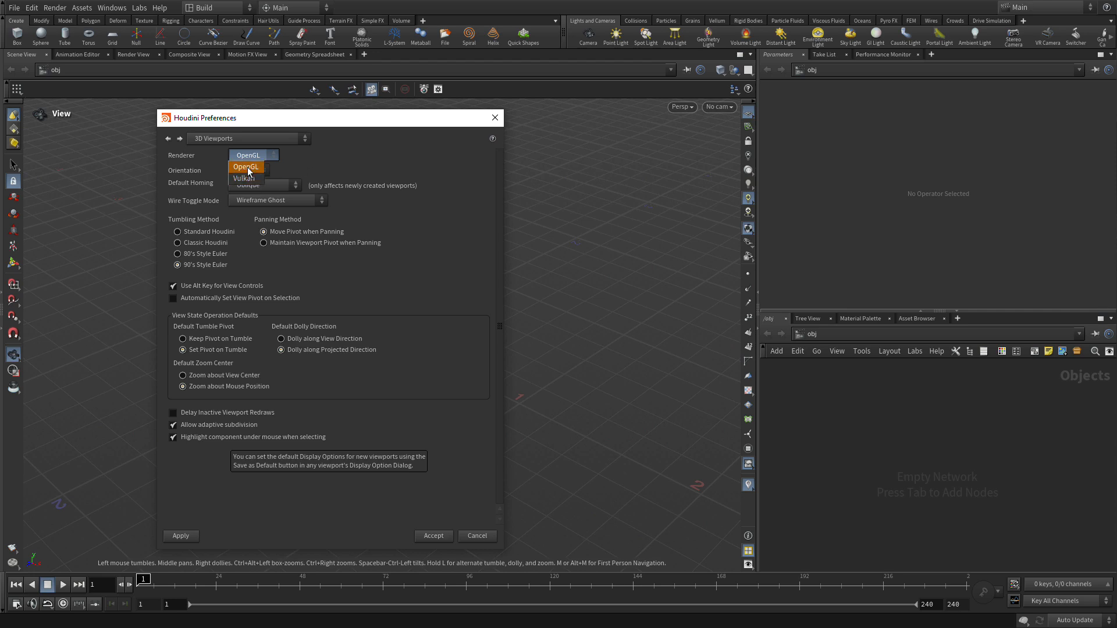
click(245, 166)
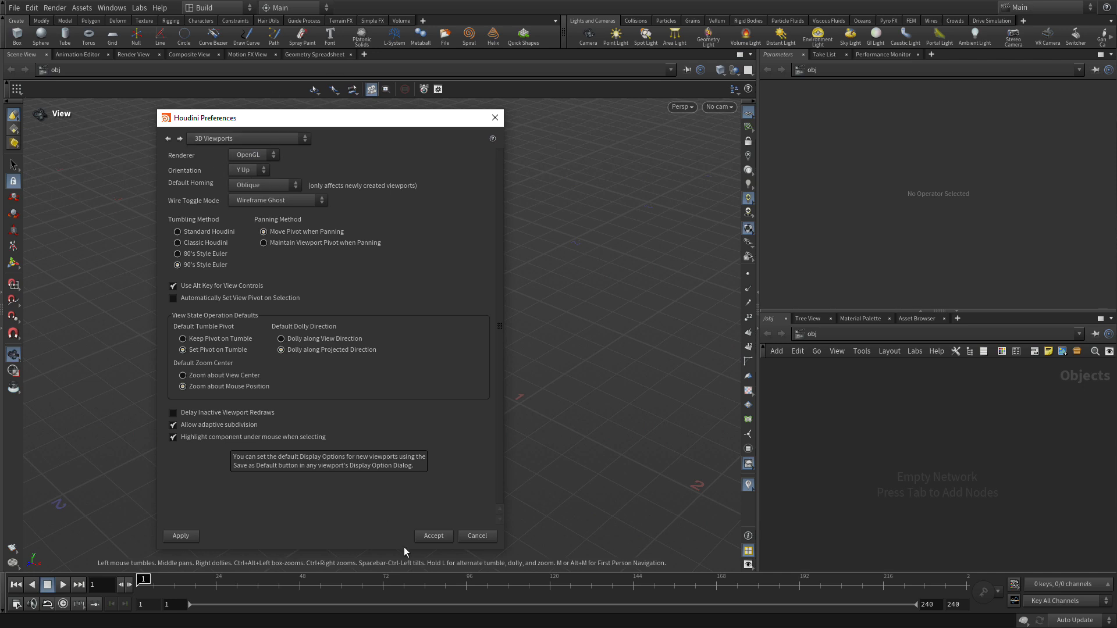
click(432, 536)
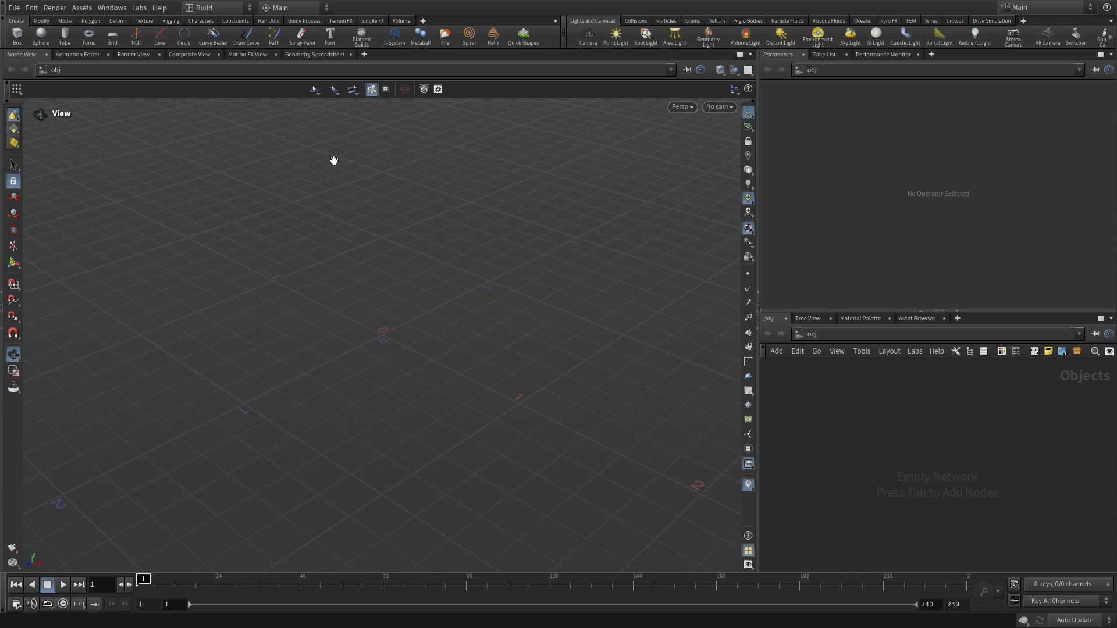
Create a new project named brickify_lesson as the job folder
click(13, 7)
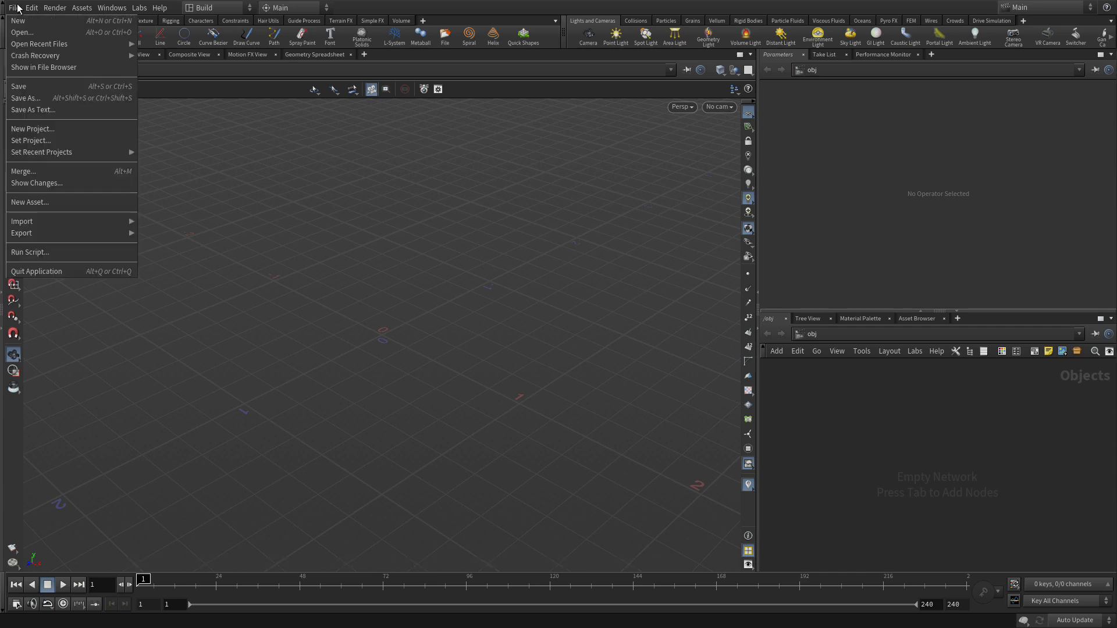
mouse_move(71, 129)
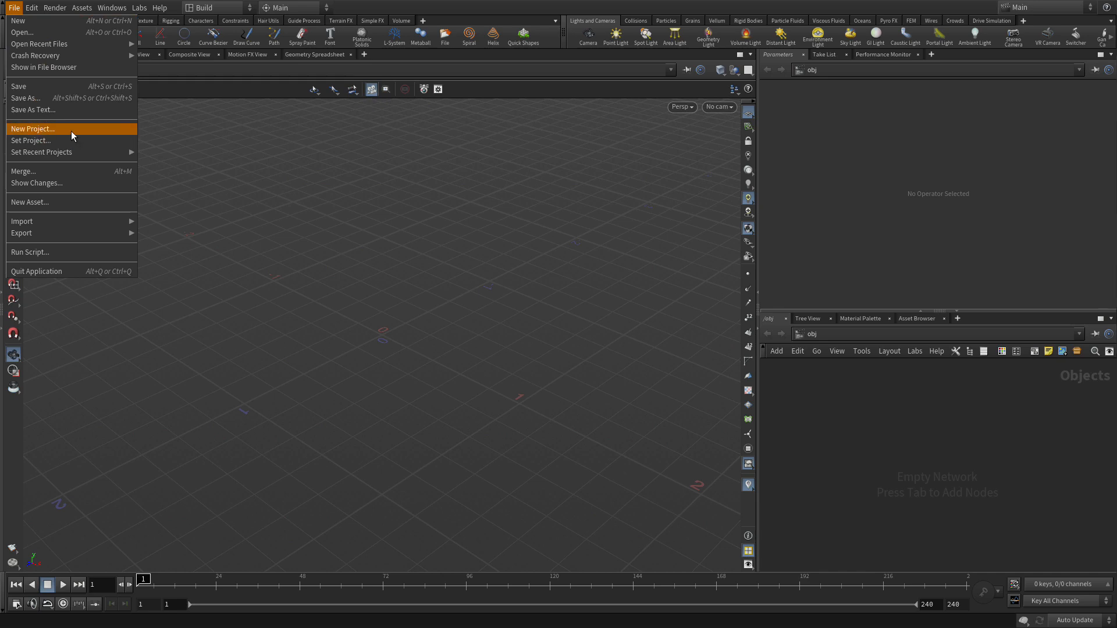
click(32, 129)
text(b)
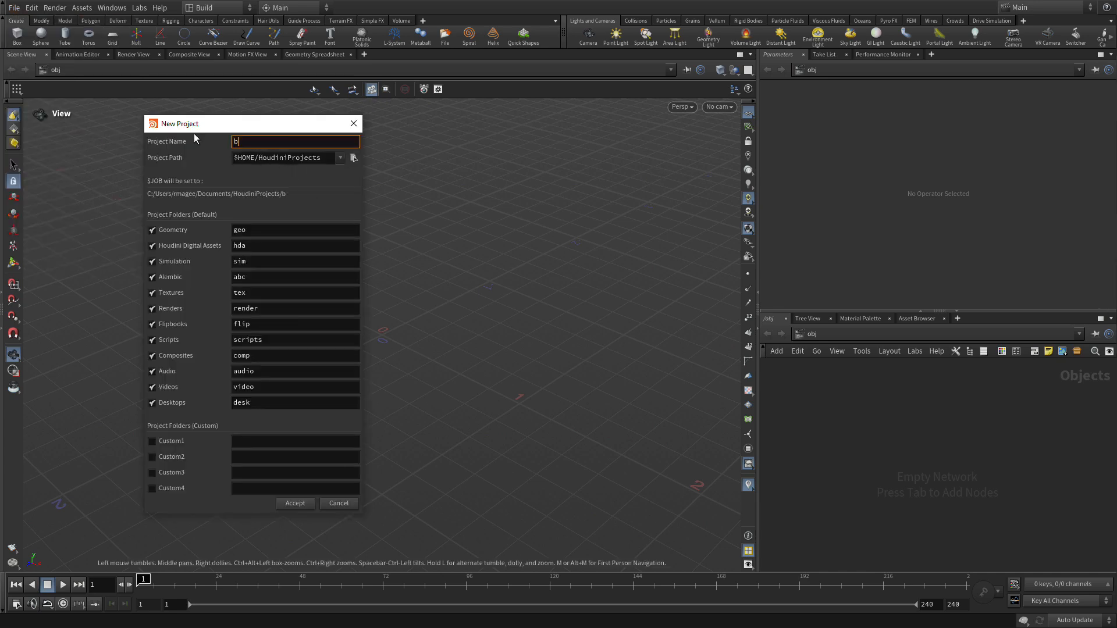
text(rickify)
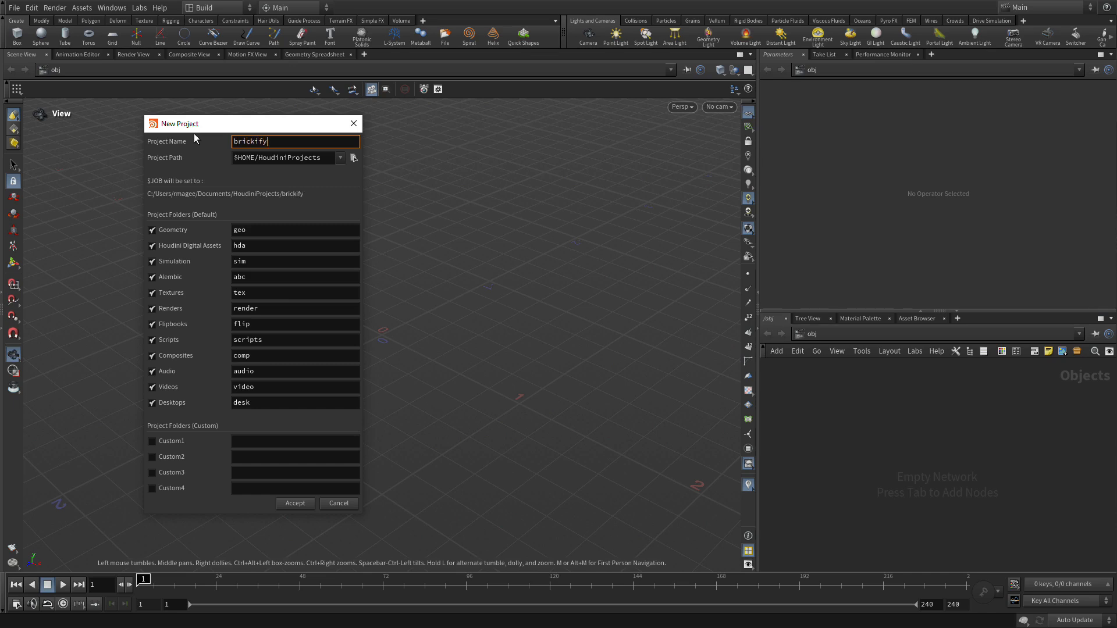
text(_lesson)
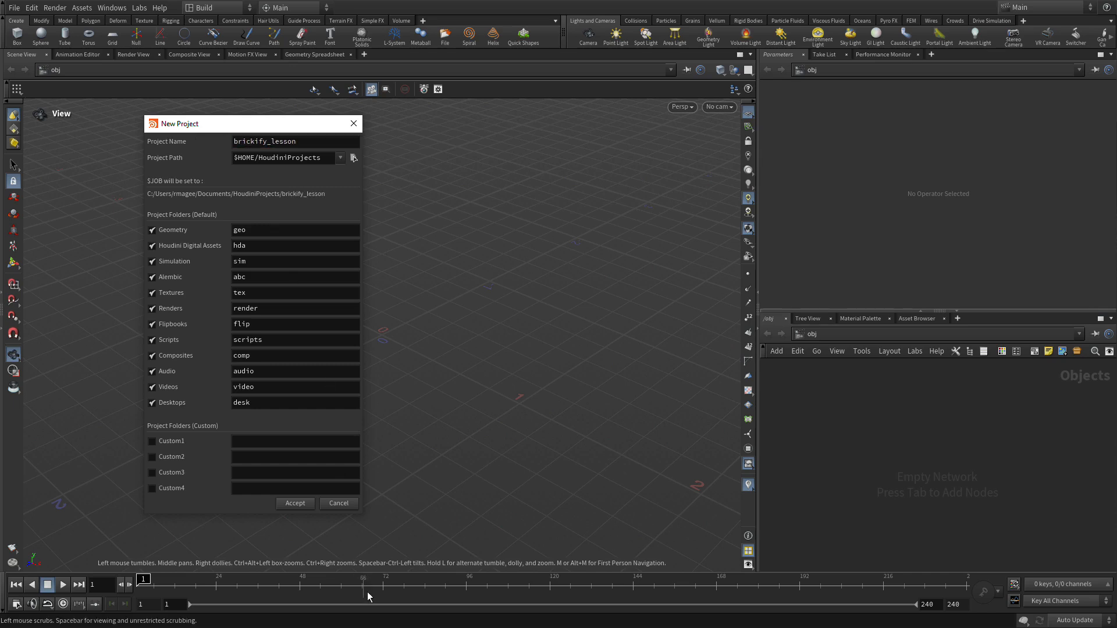
click(295, 503)
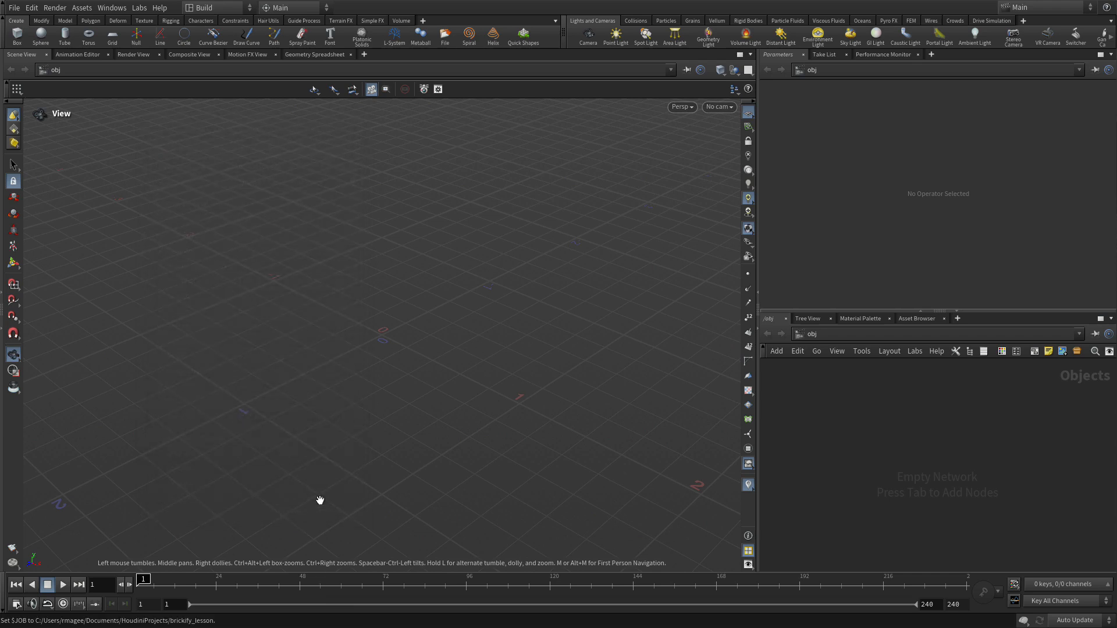
click(13, 7)
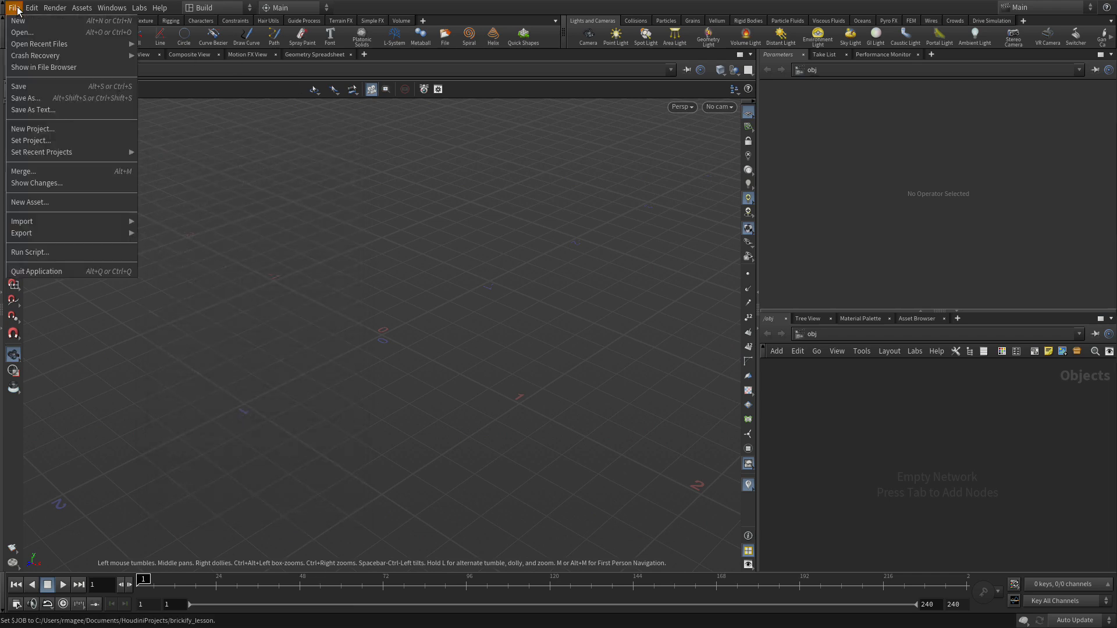
Save the empty scene as brickify_01.hip in the brickify_lesson folder
click(21, 32)
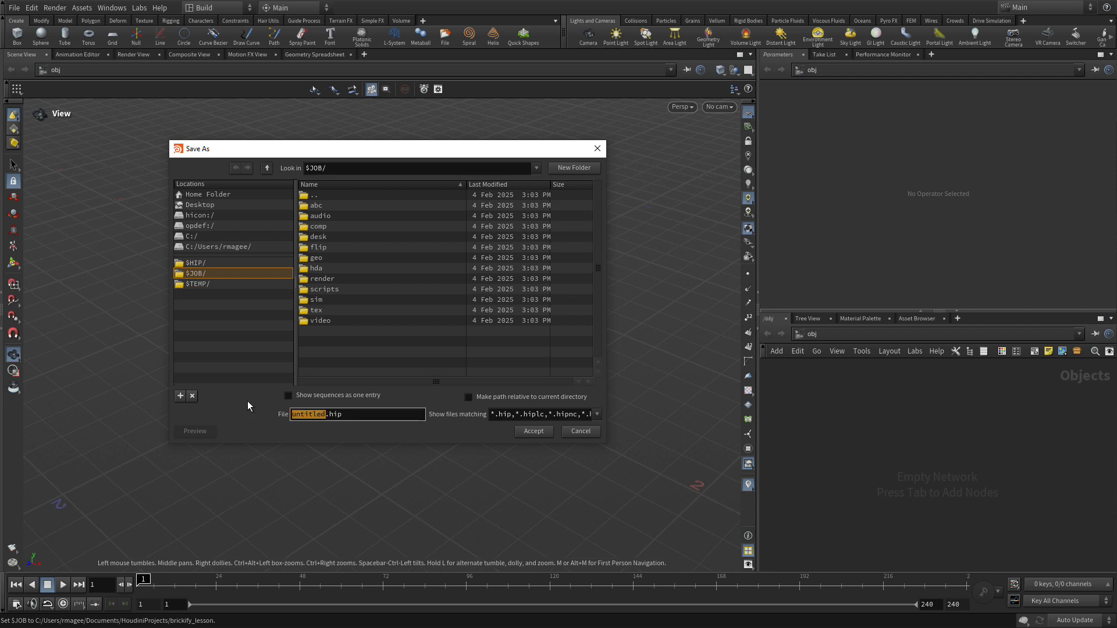
text(brickify_01.hip)
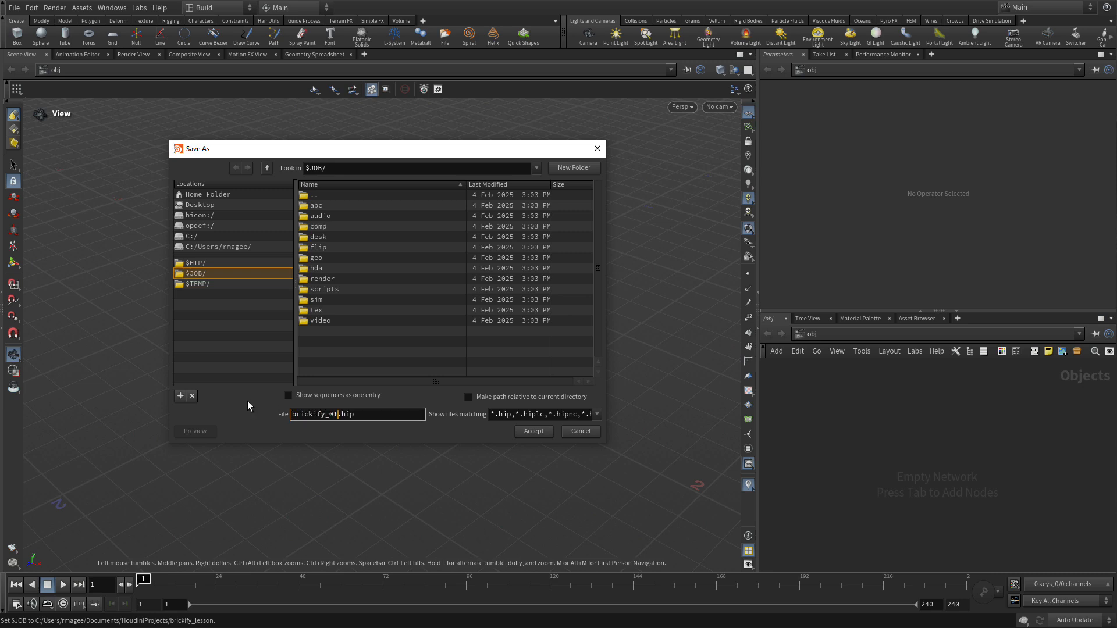
click(533, 431)
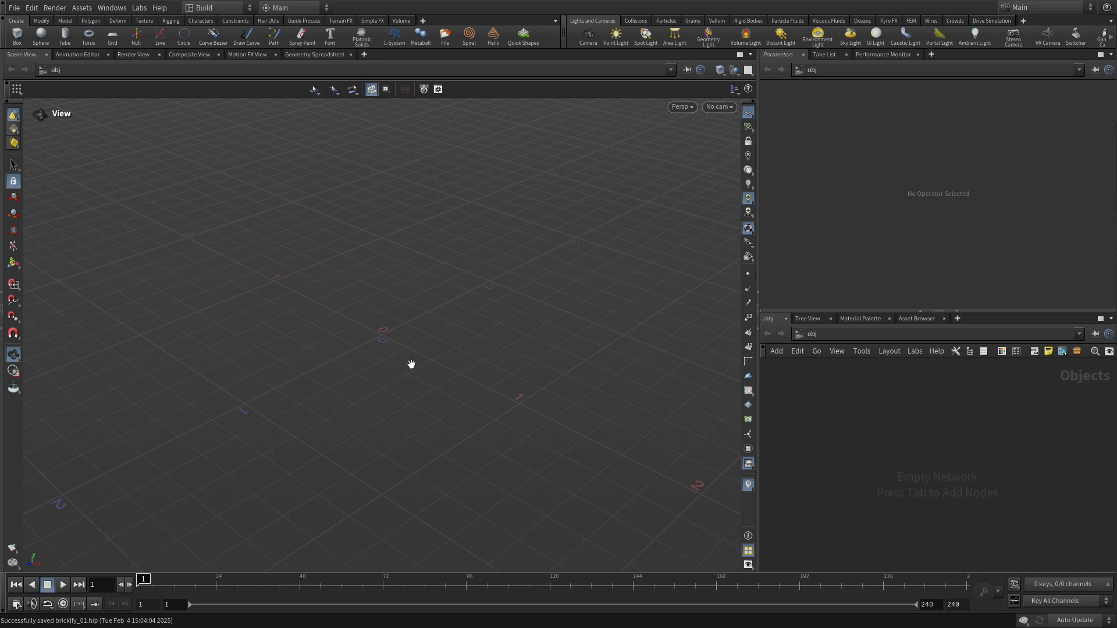
mouse_move(422, 320)
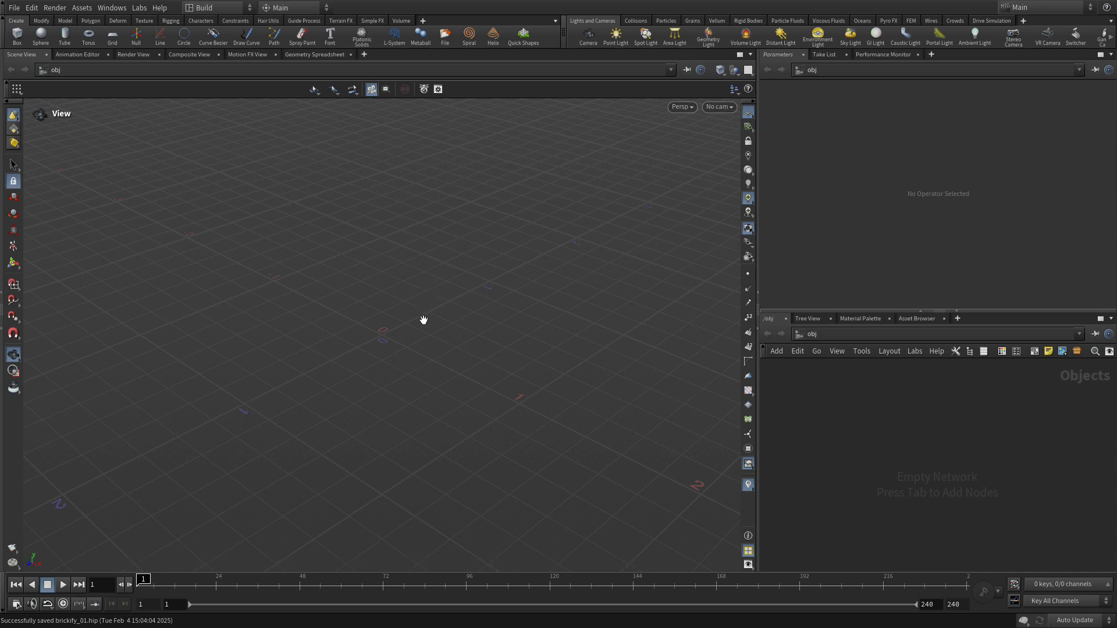
mouse_move(13, 165)
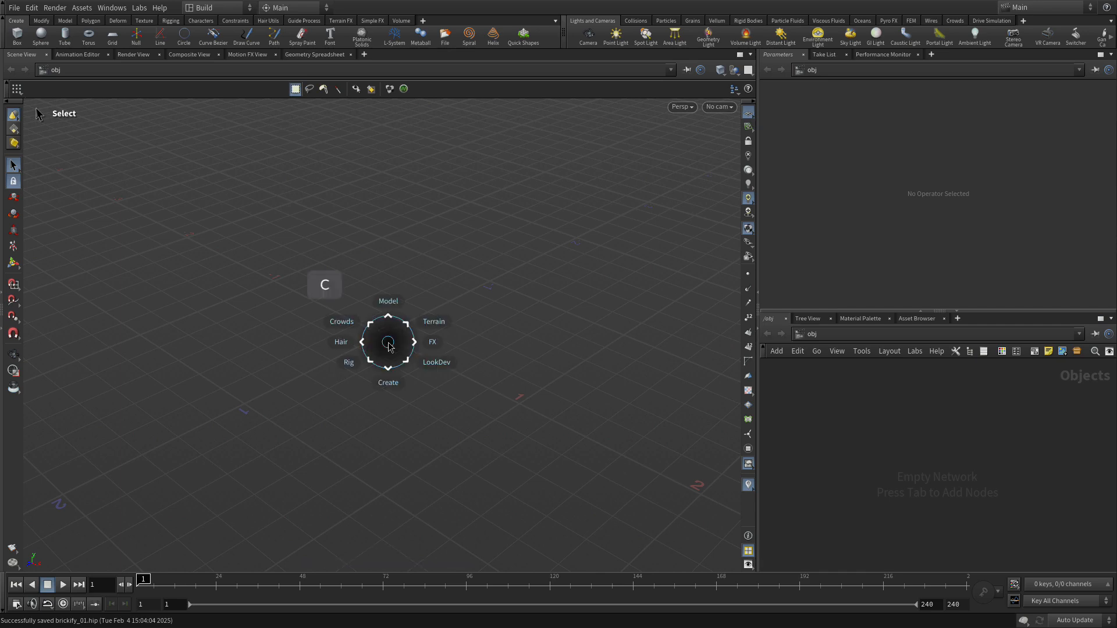
Create a box of size 0.2 with 3, 2, 3 divisions and frame it
click(387, 383)
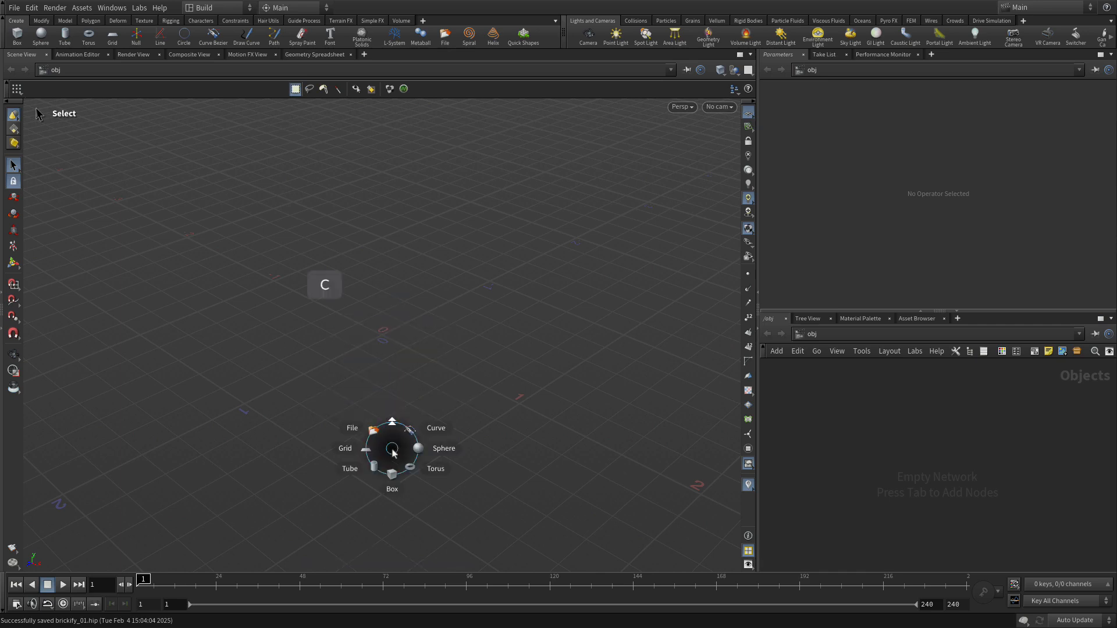
click(392, 488)
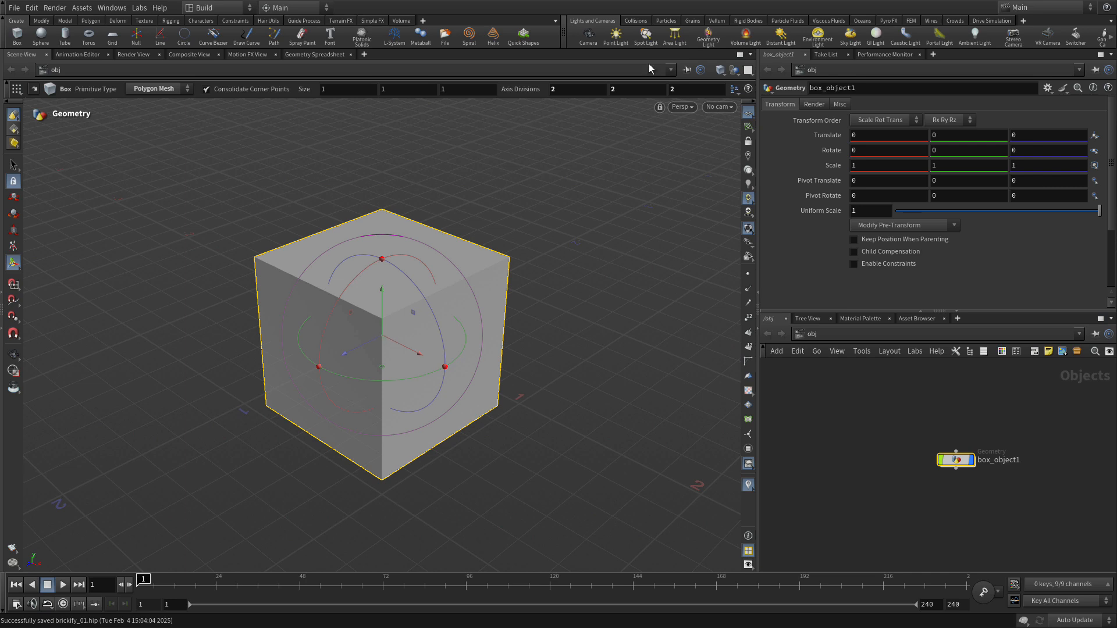
mouse_move(343, 104)
text(3)
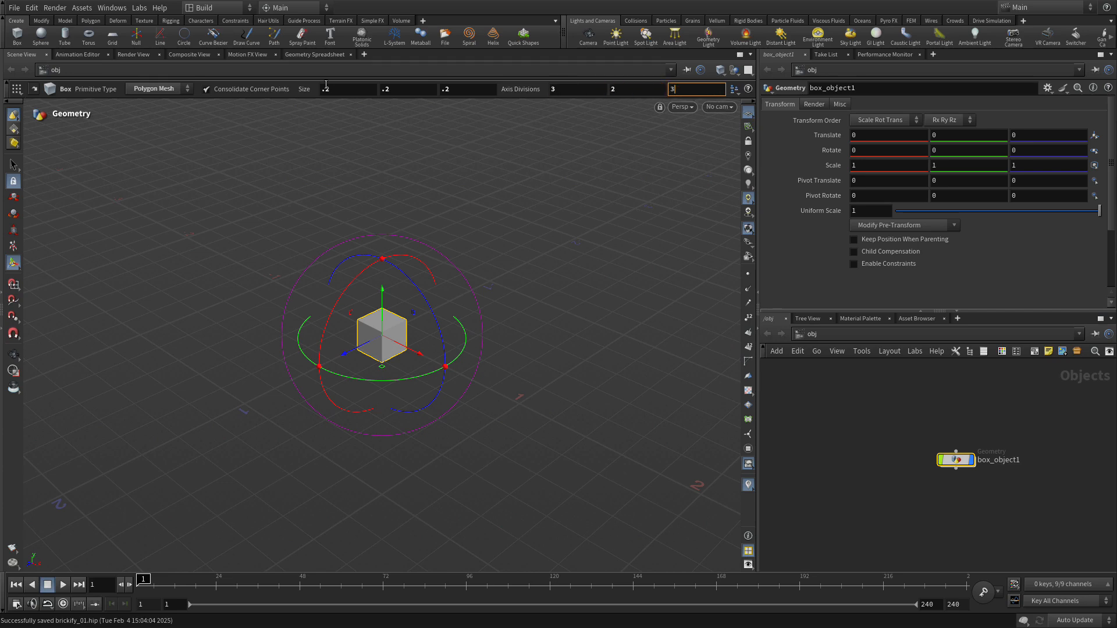
click(346, 89)
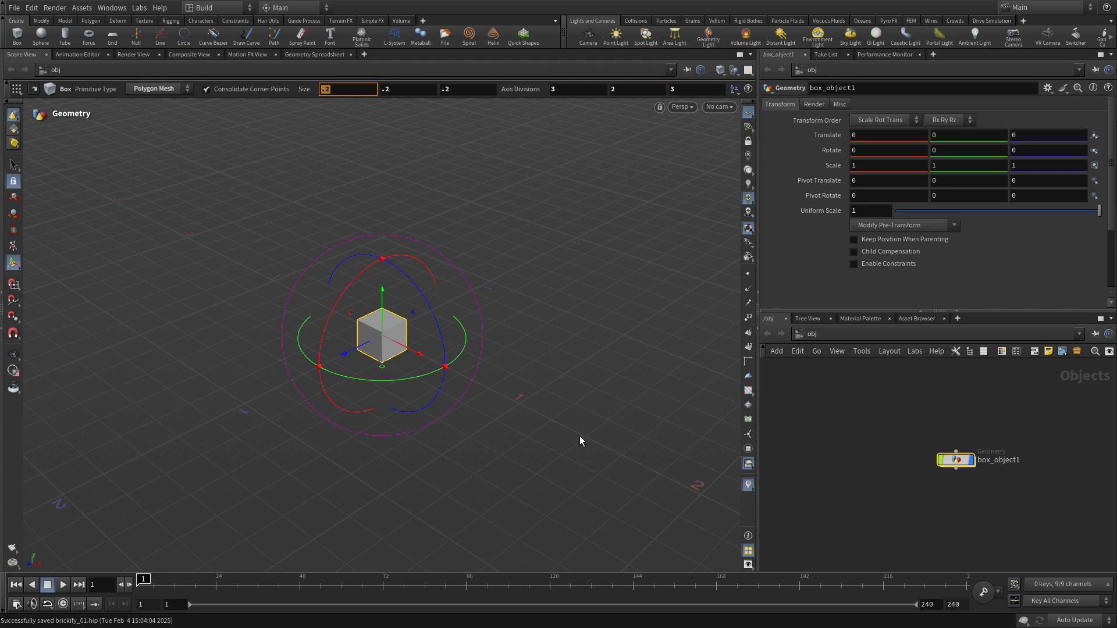
key(f)
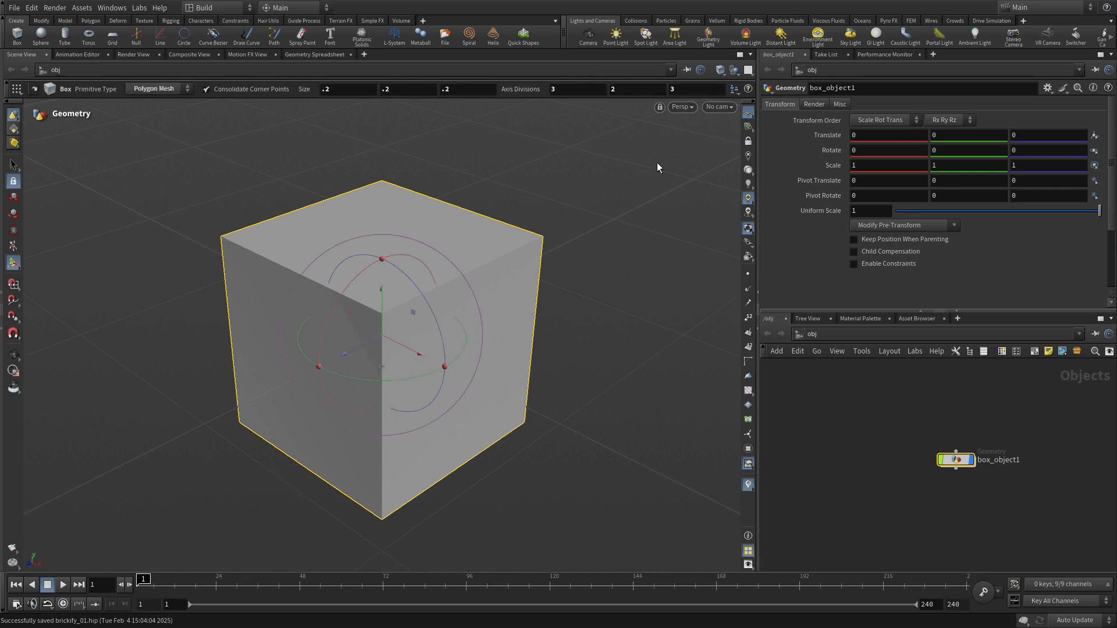
Switch to Smooth Wire Shaded and dive into box_object1 to reach box1
click(719, 69)
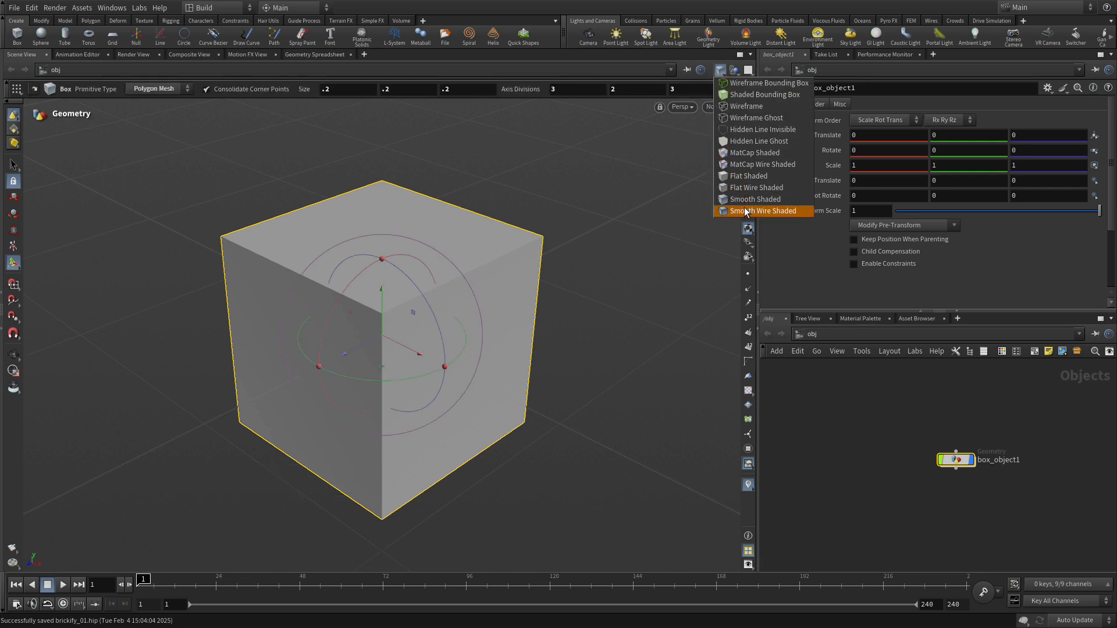
click(762, 210)
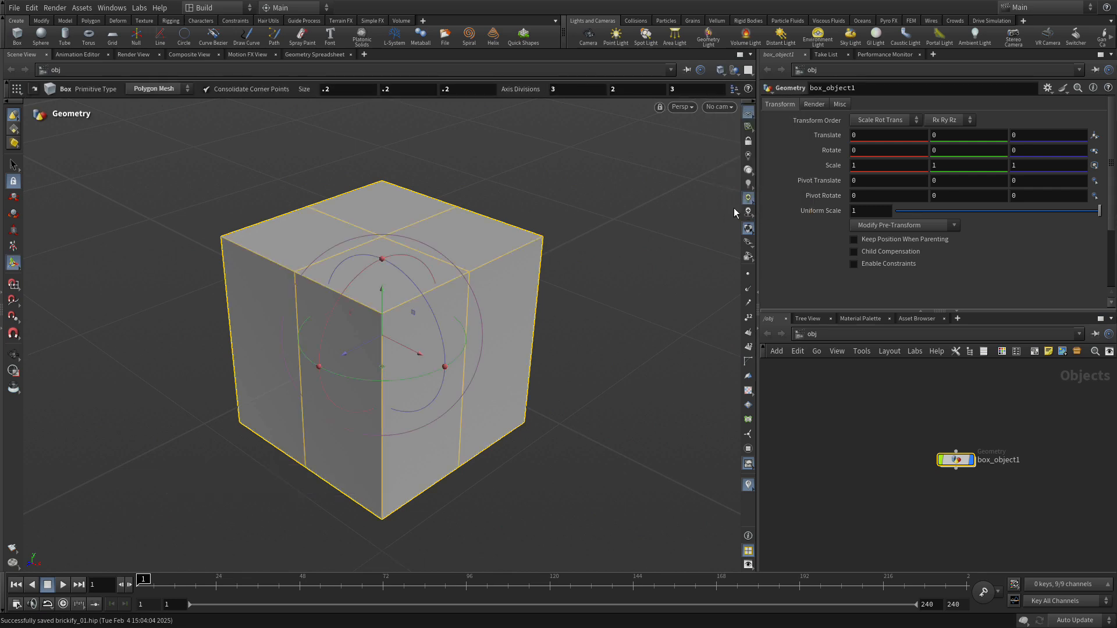
mouse_move(298, 256)
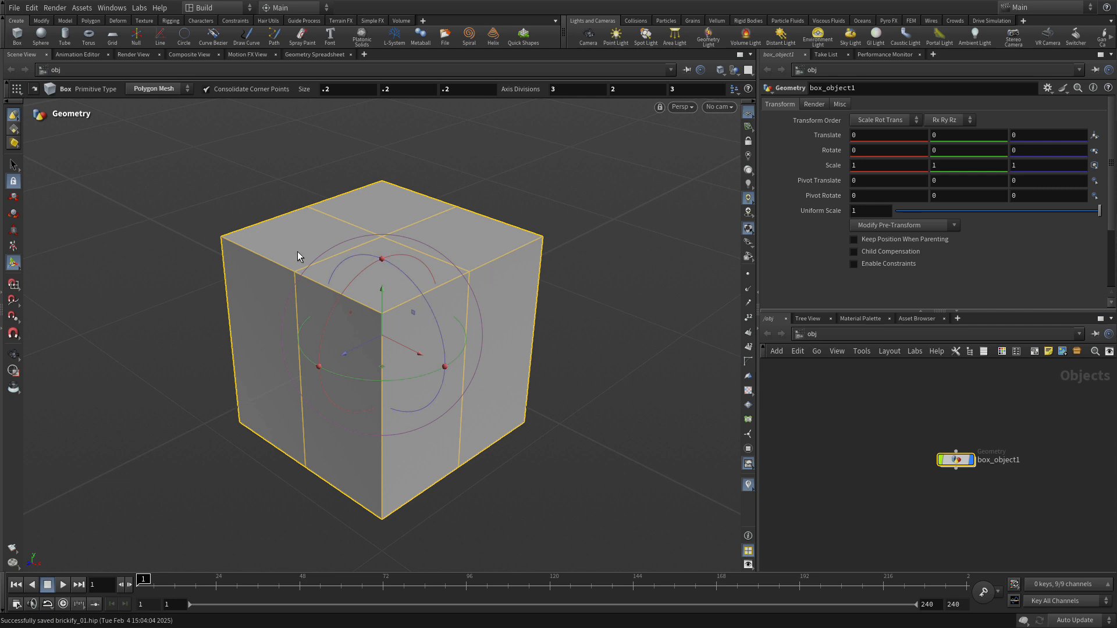
mouse_move(295, 477)
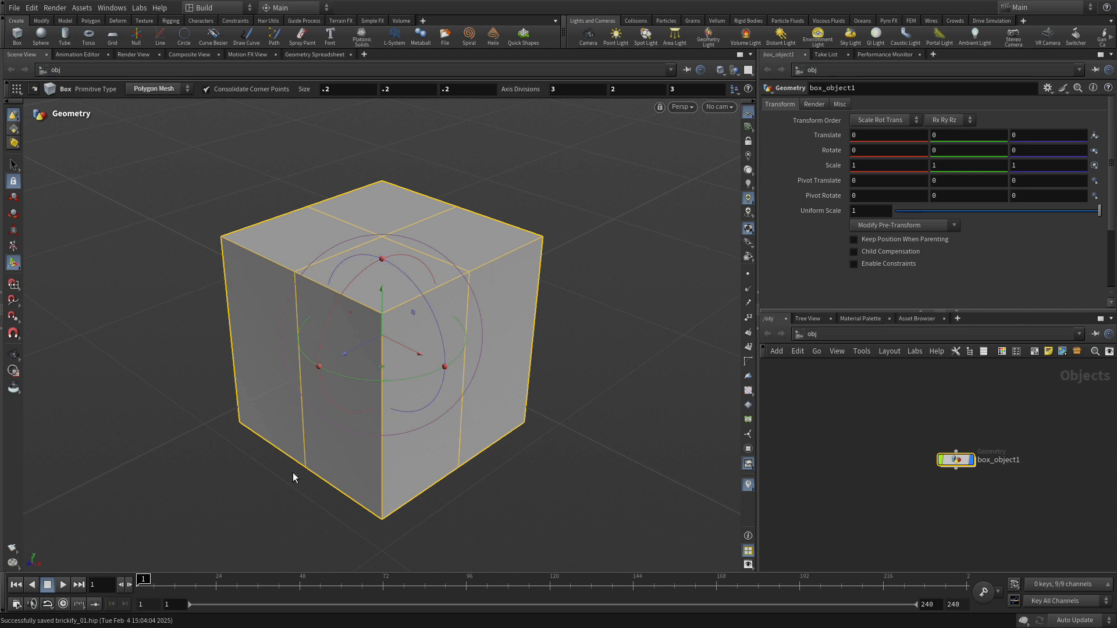
mouse_move(396, 247)
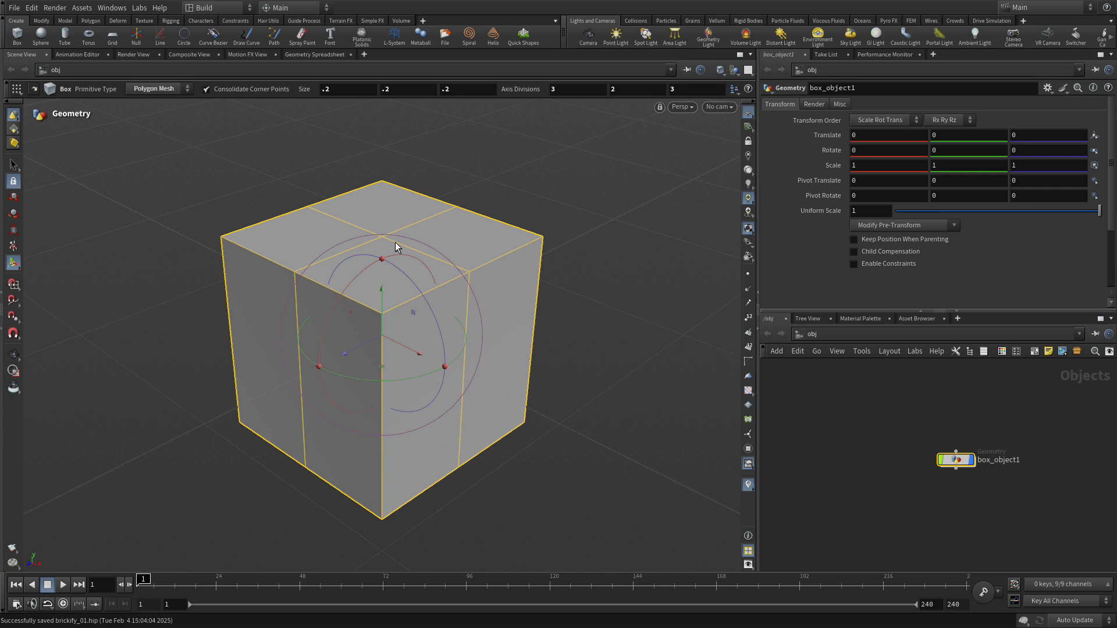
mouse_move(169, 273)
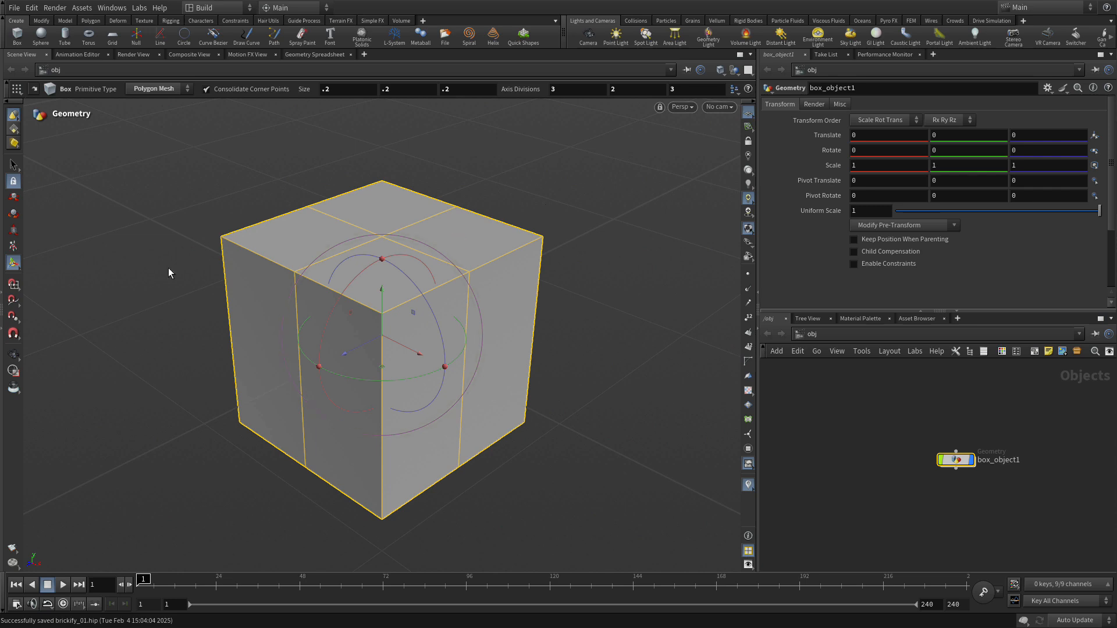
mouse_move(123, 279)
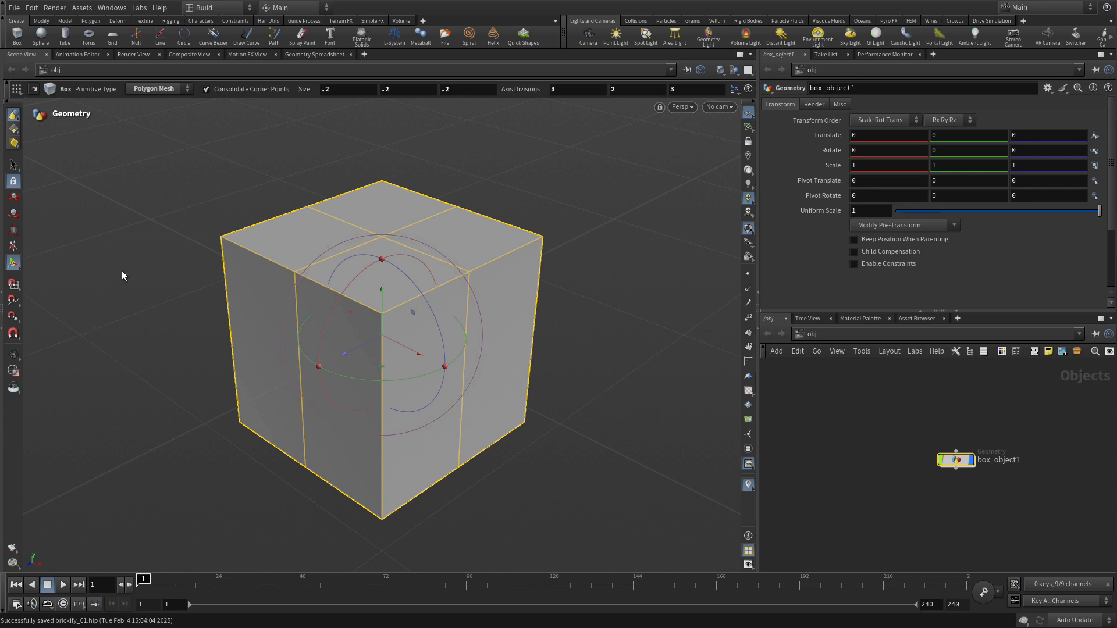
mouse_move(93, 176)
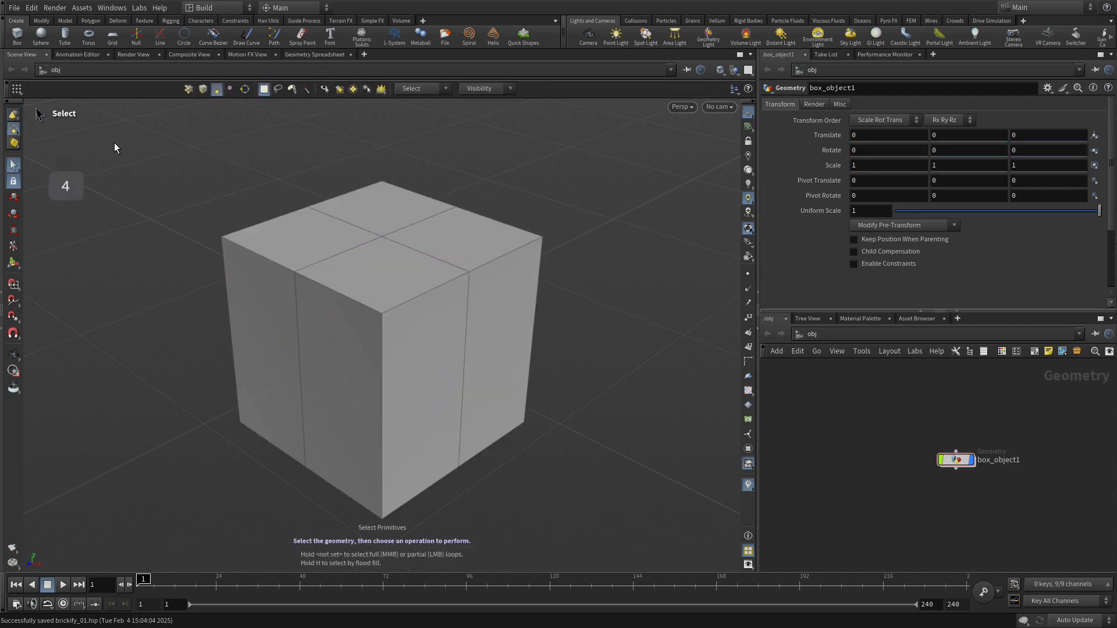
double_click(955, 460)
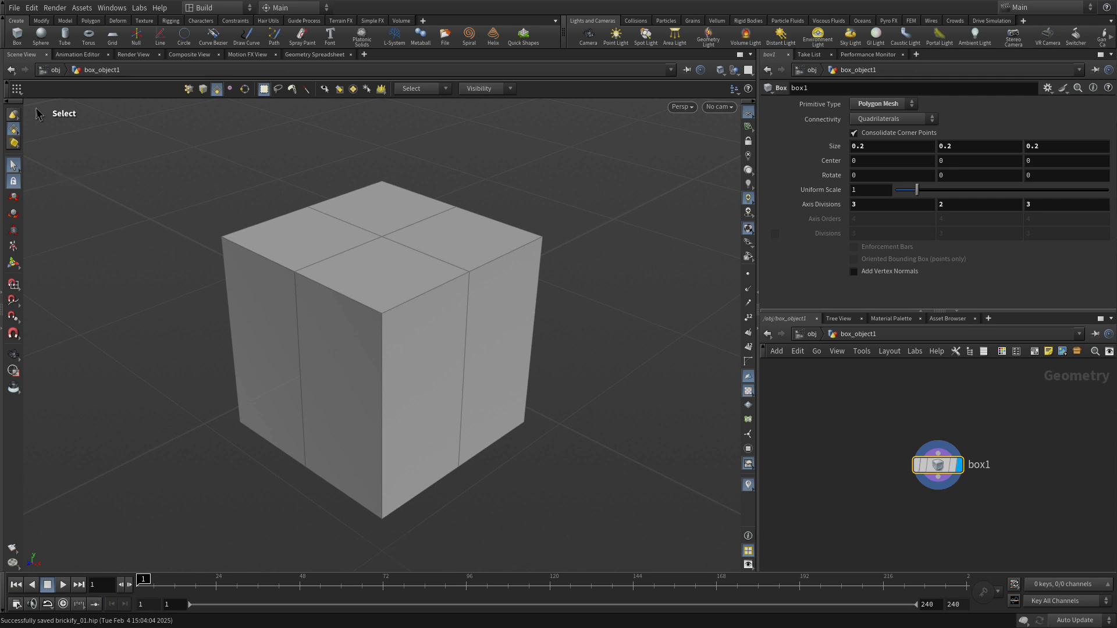
mouse_move(777, 467)
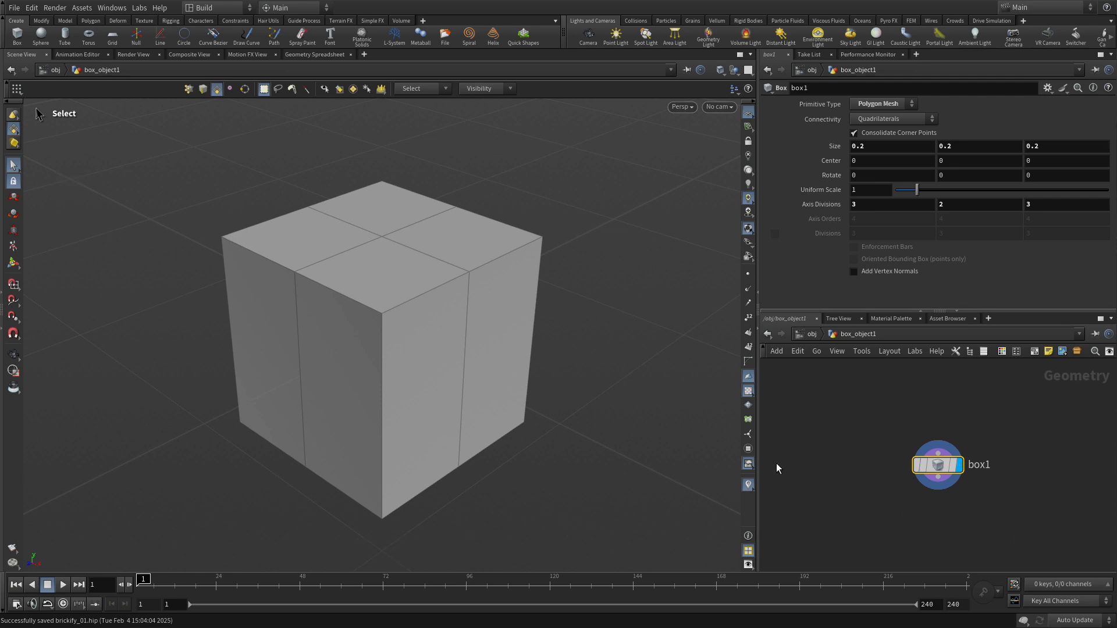
PolyExtrude the four top faces with an inset of 0.04
click(335, 342)
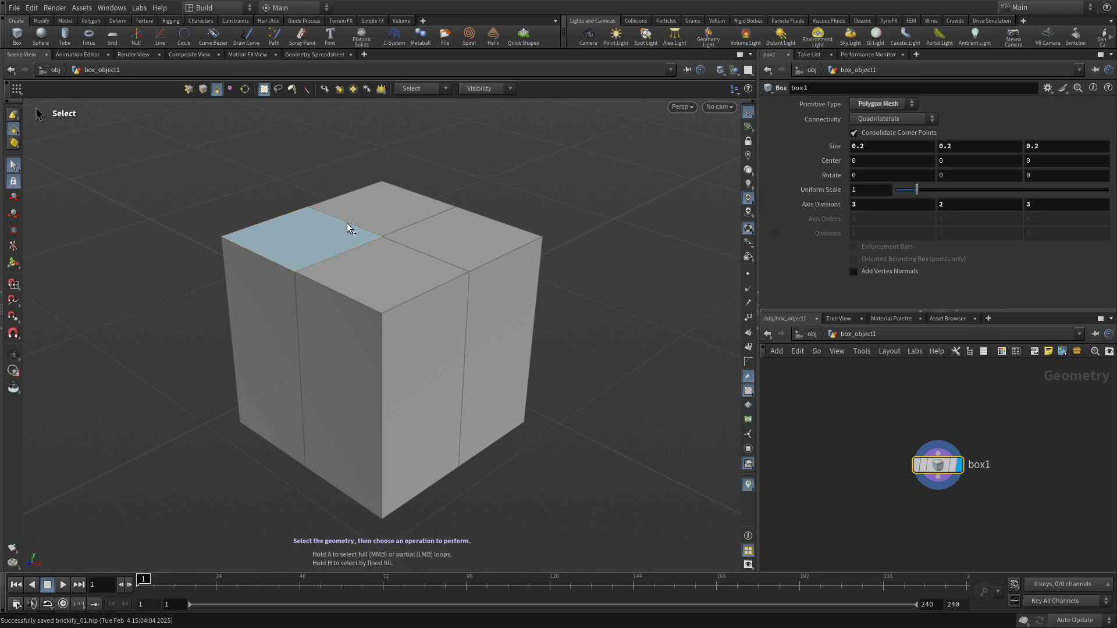
click(390, 286)
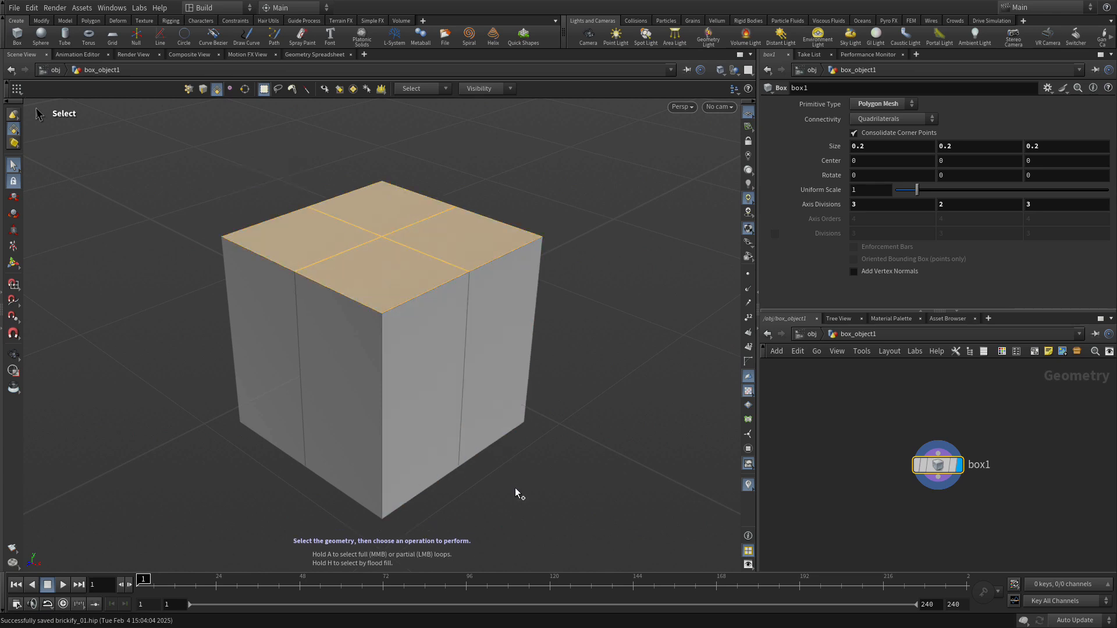
mouse_move(566, 397)
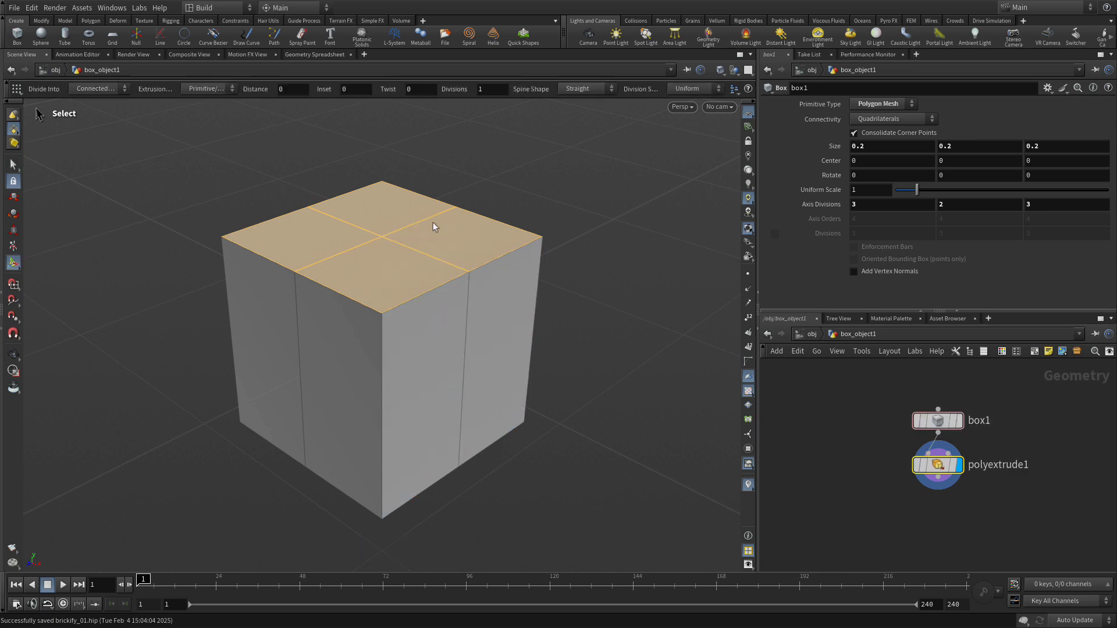
click(937, 464)
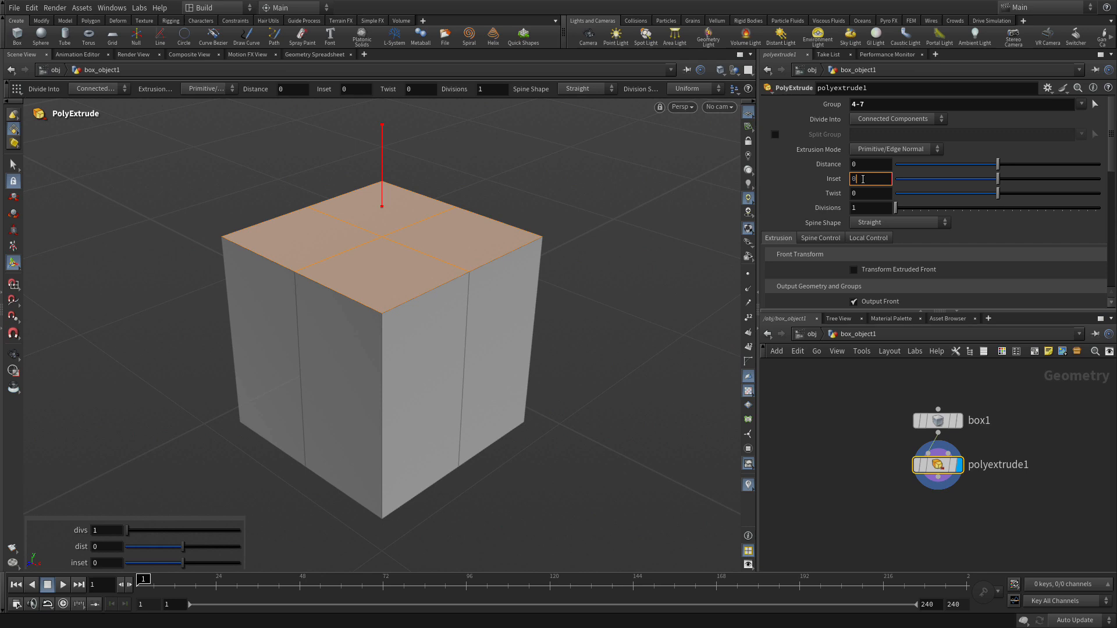
text(0.04)
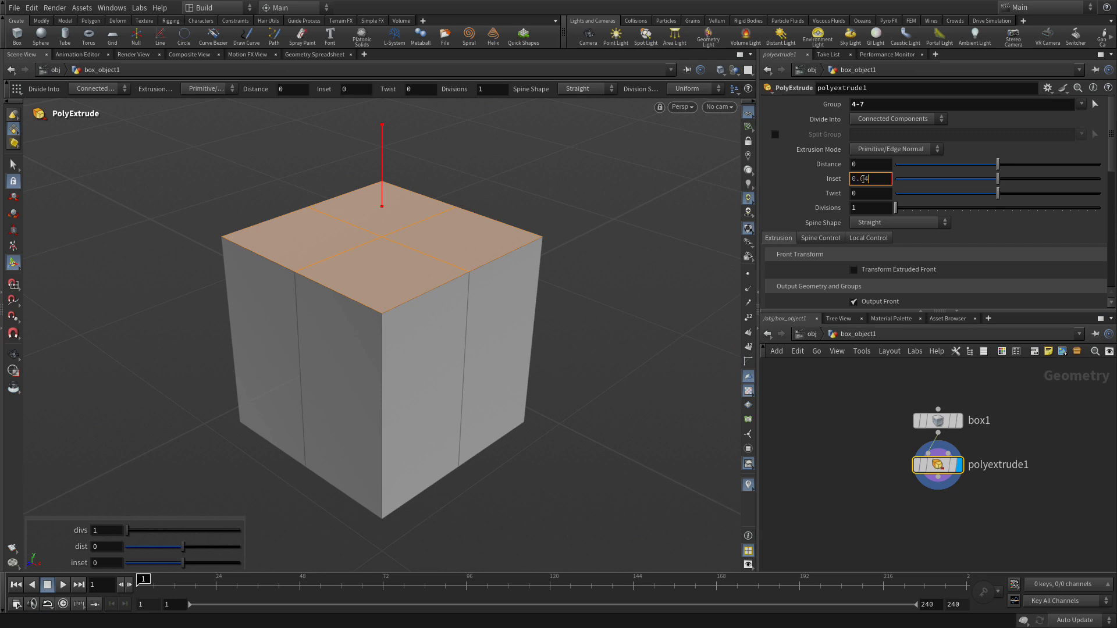
text(0.04)
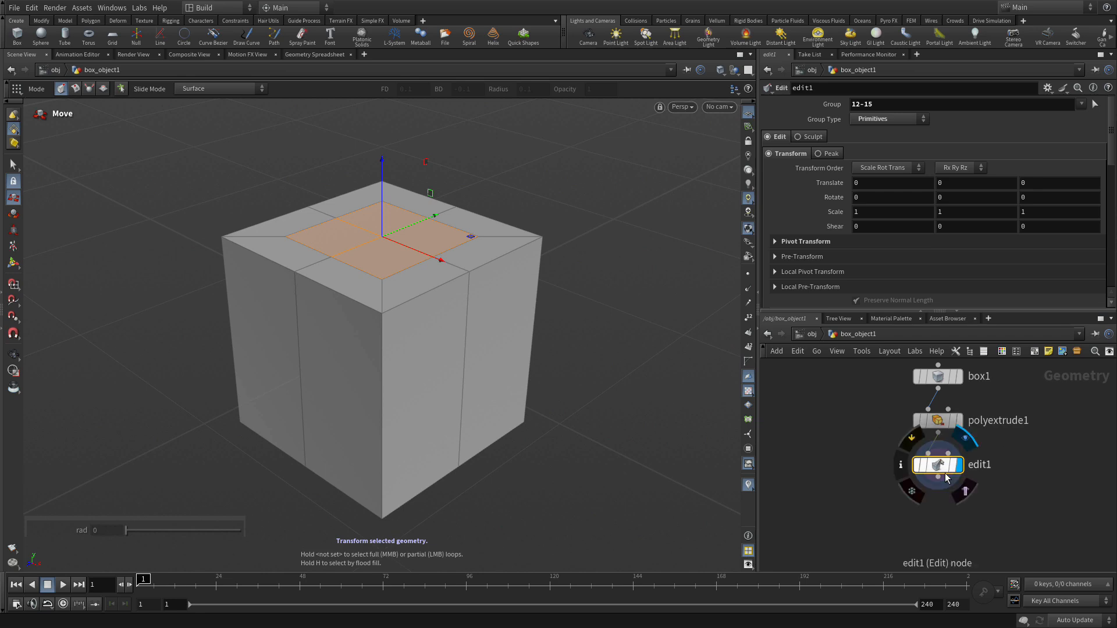
Circularize the inner top faces in edit1 into an octagon
click(575, 249)
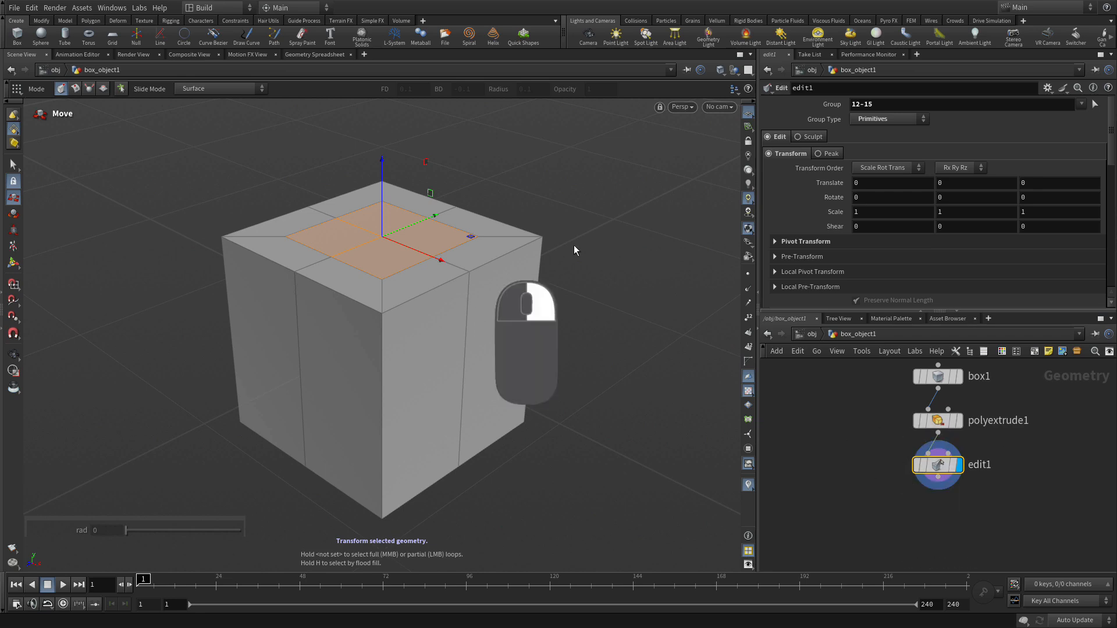
right_click(575, 250)
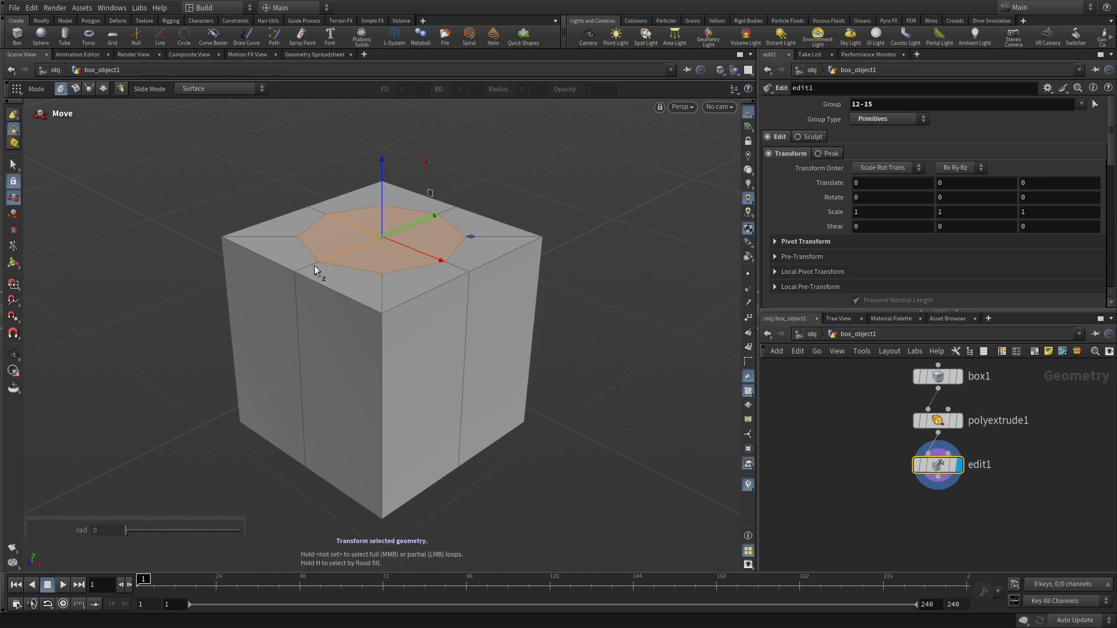
mouse_move(540, 363)
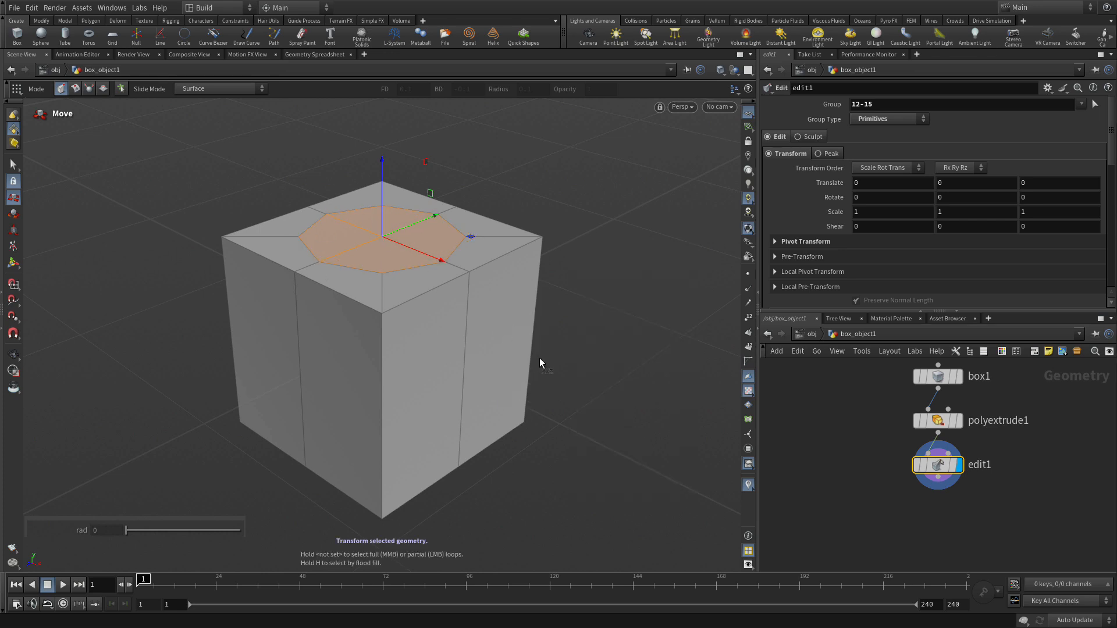
mouse_move(311, 372)
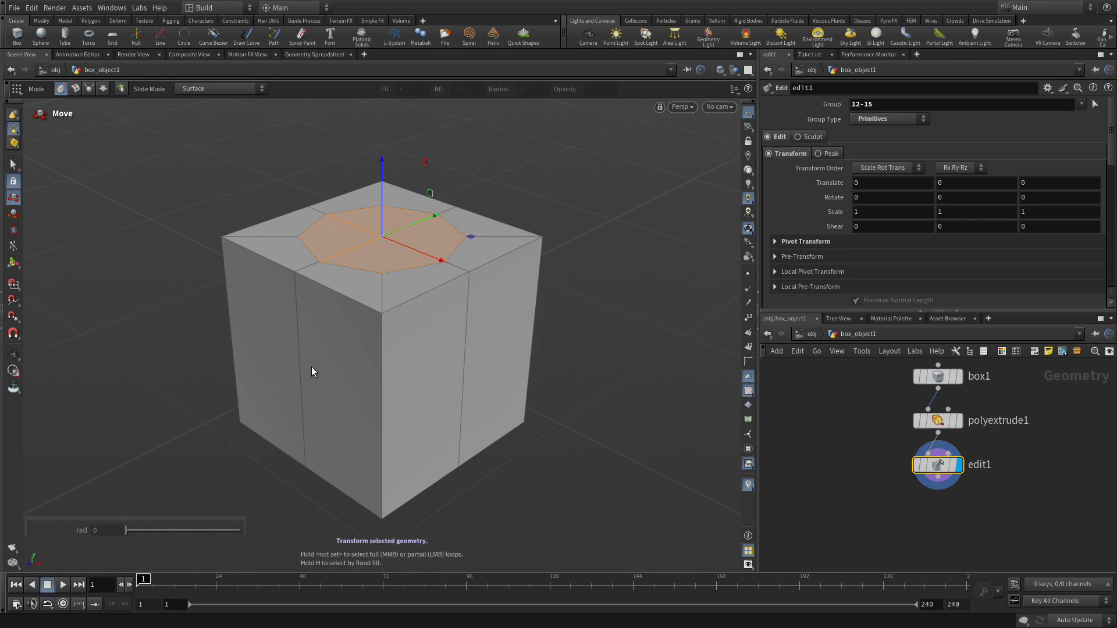
Extrude the octagon faces upward about 0.04 to form the nub
key(c)
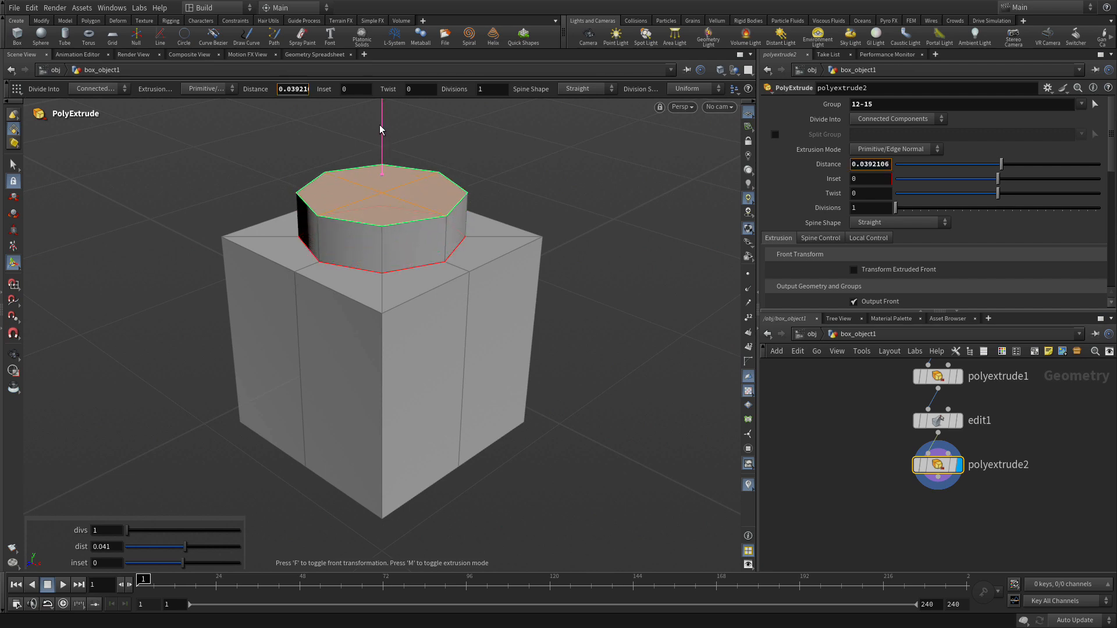
drag(381, 139, 382, 117)
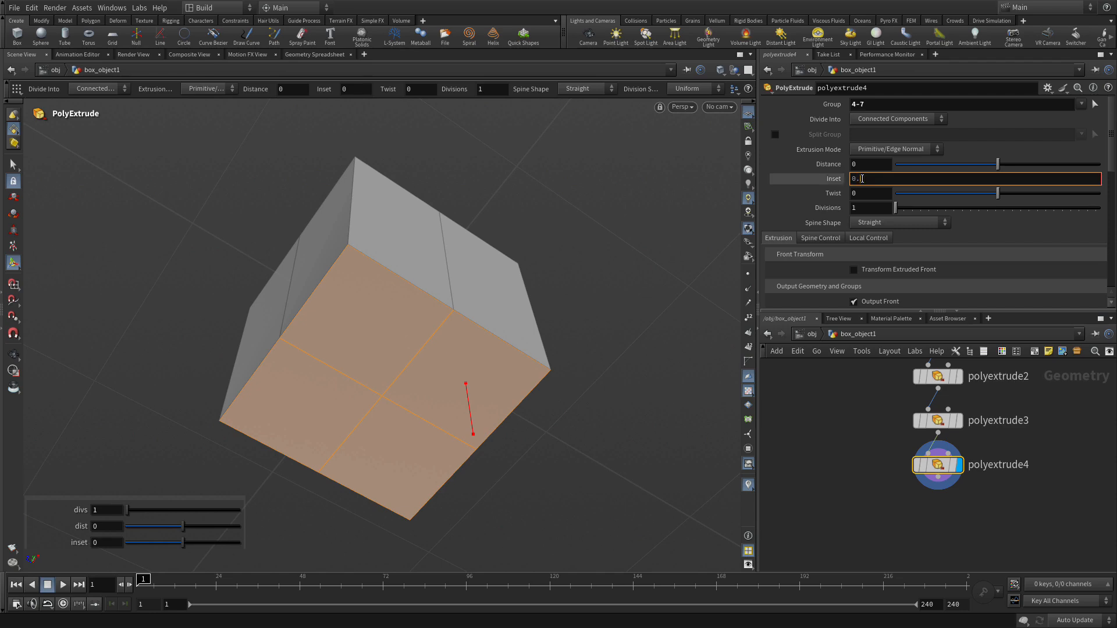
Enter -0.175 as polyextrude5's Distance to push the bottom faces inward
text(0.025)
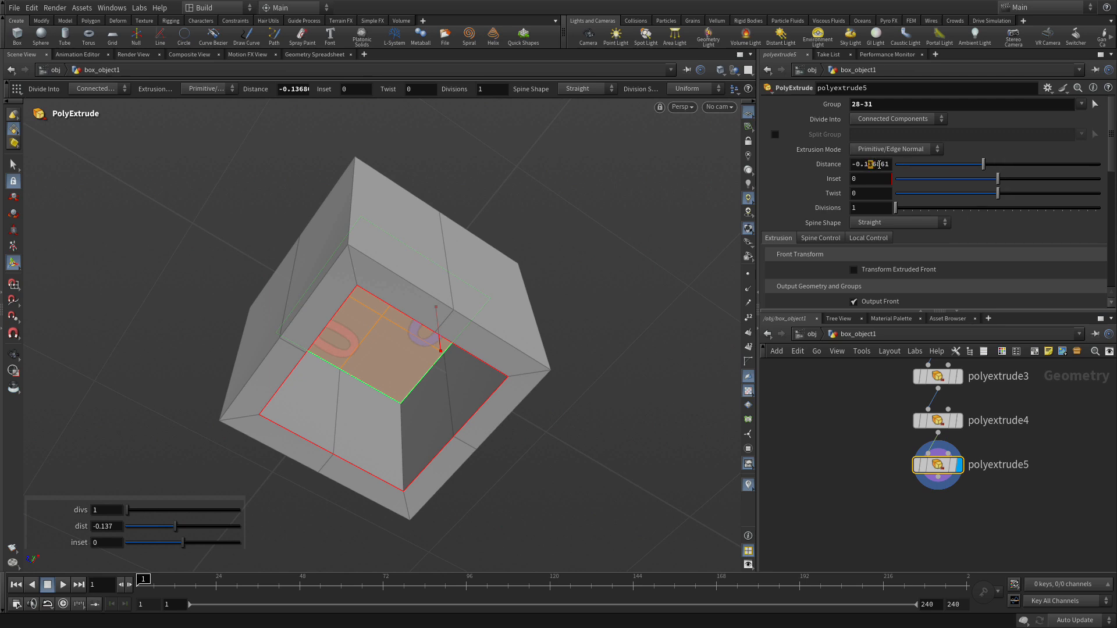
text(-0.175)
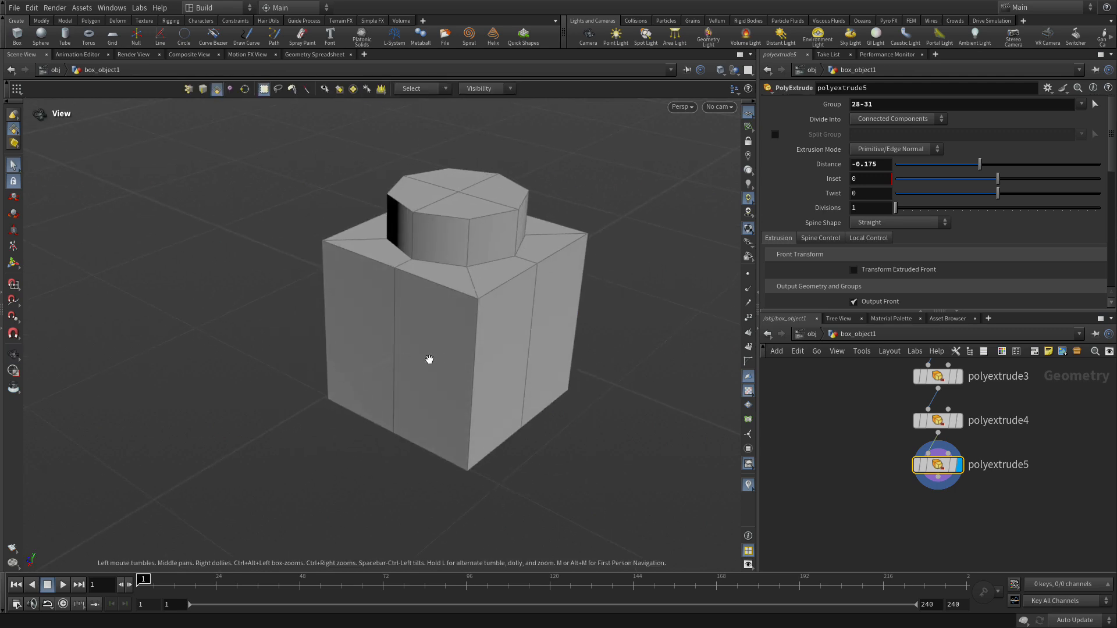
Add a Group Create node bevel_edges collecting 89–91° edges, base group disabled
click(349, 310)
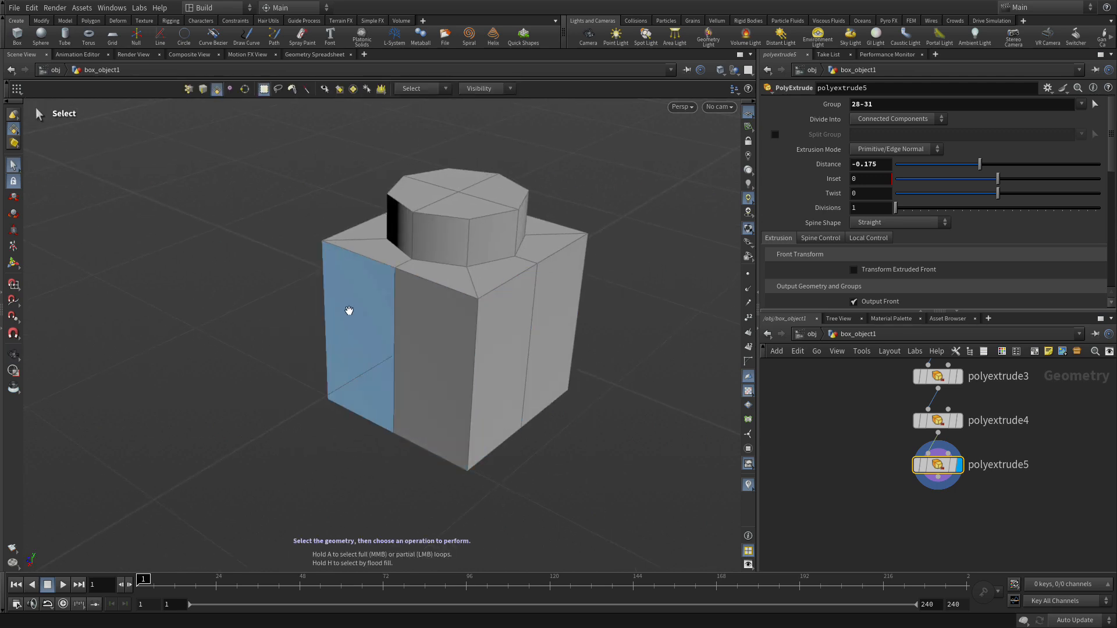
key(3)
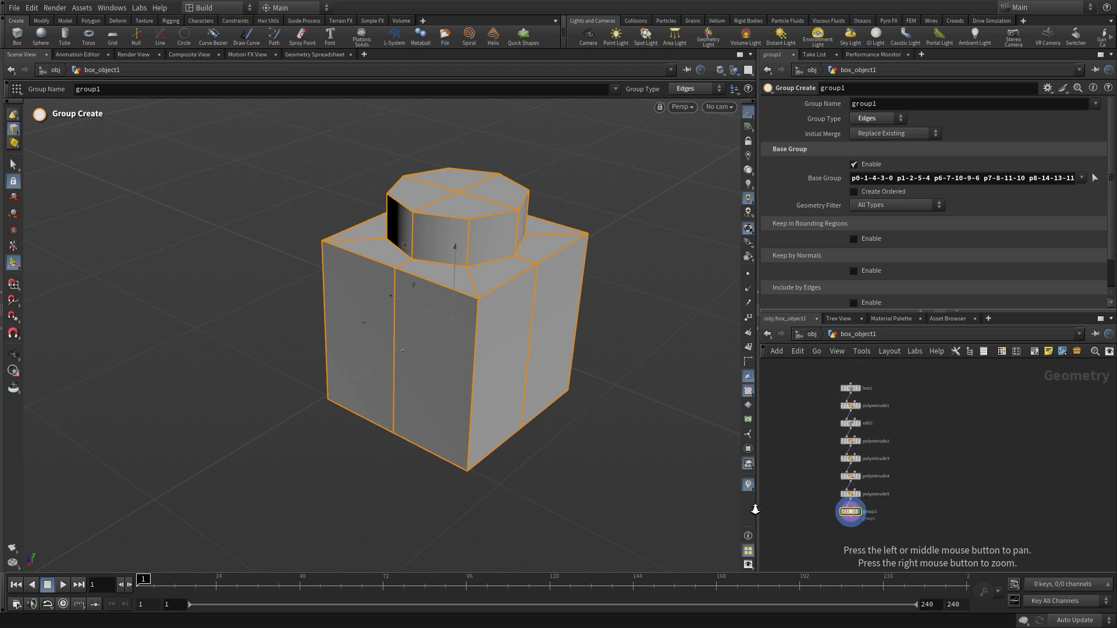
scroll(up, 3)
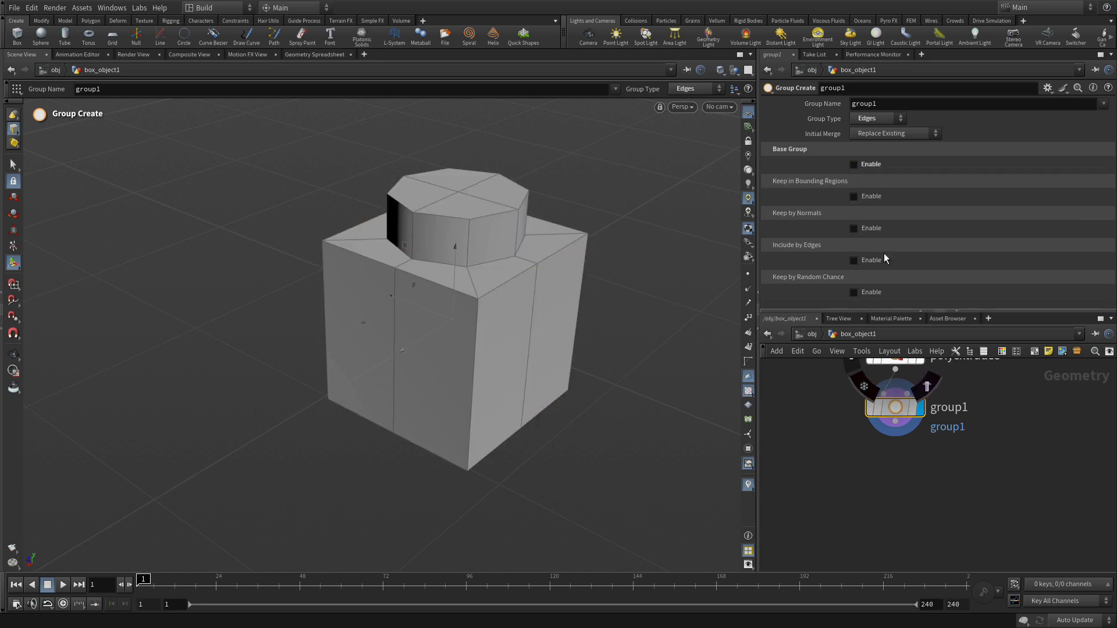
click(853, 260)
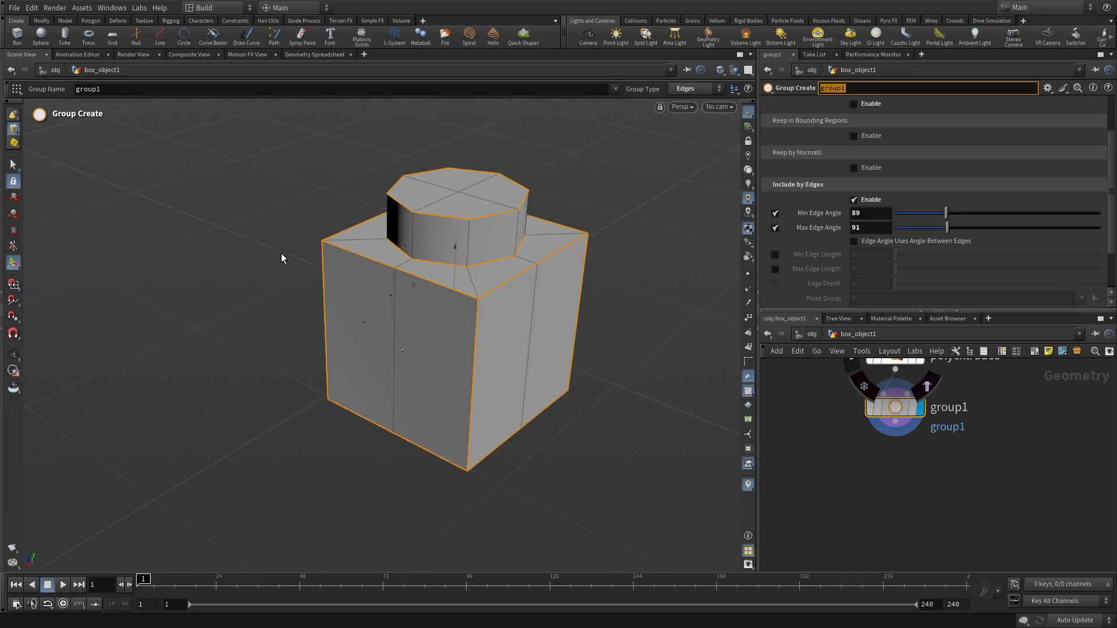
mouse_move(458, 456)
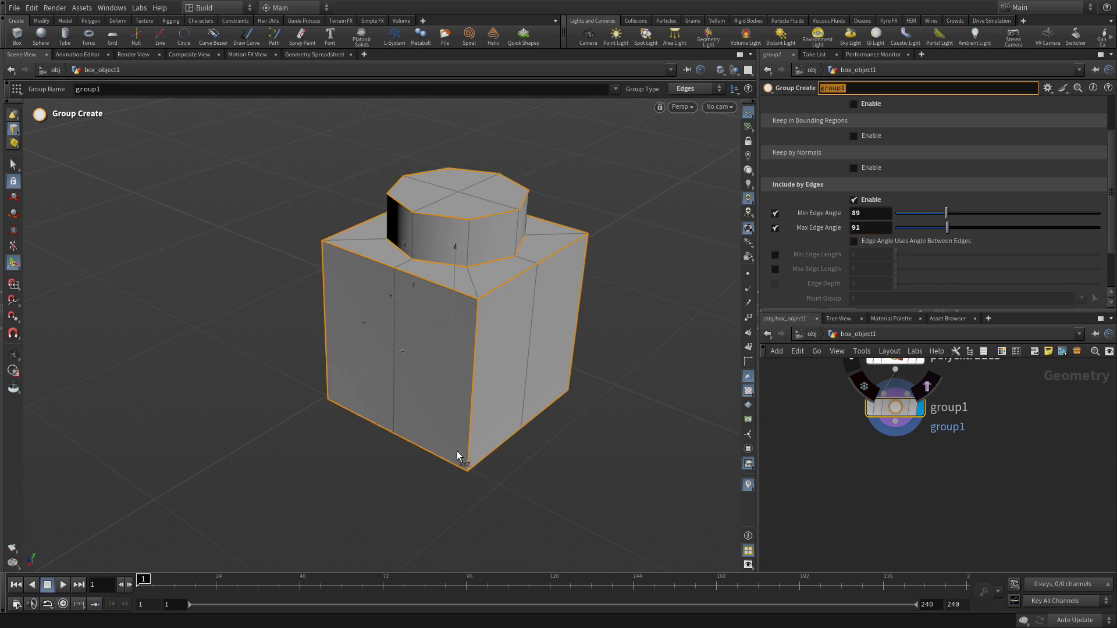
mouse_move(502, 451)
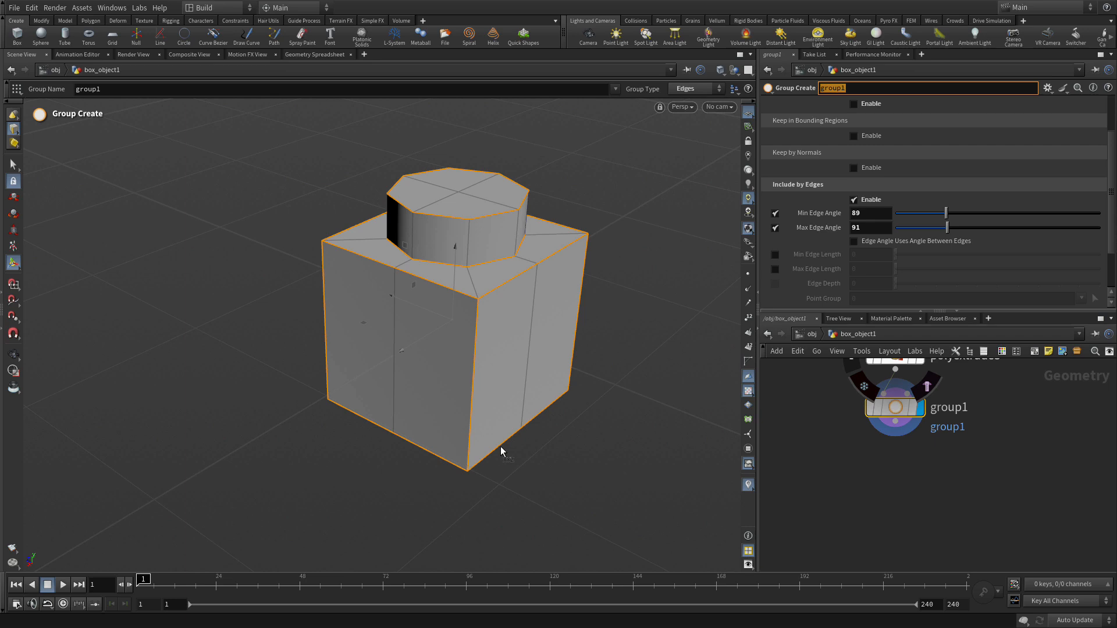
scroll(down, 3)
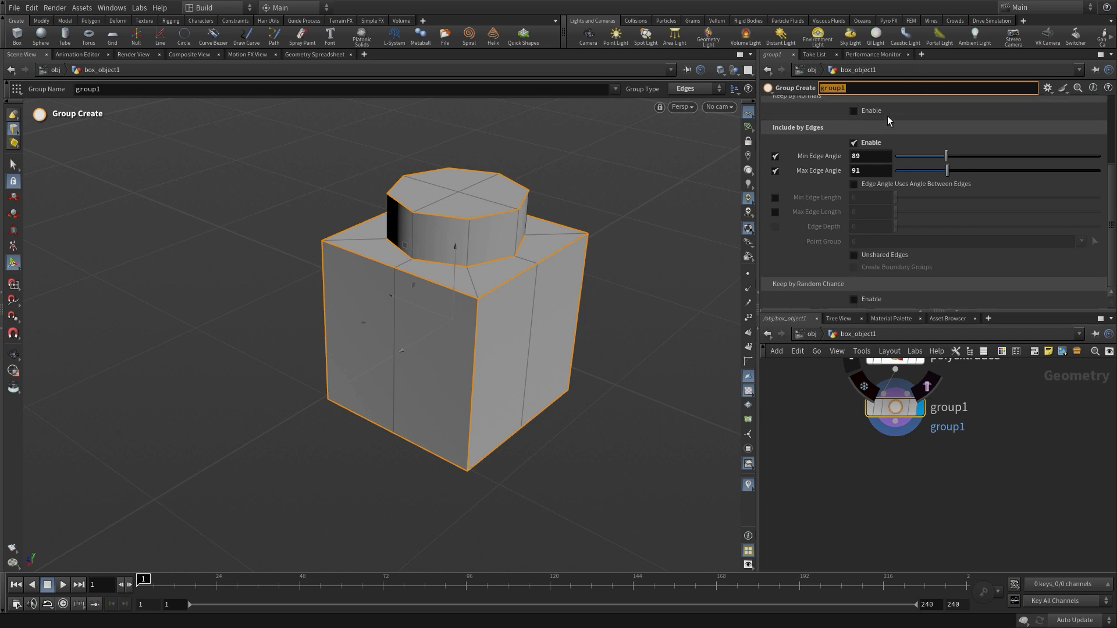
scroll(up, 3)
text(bevel_edges)
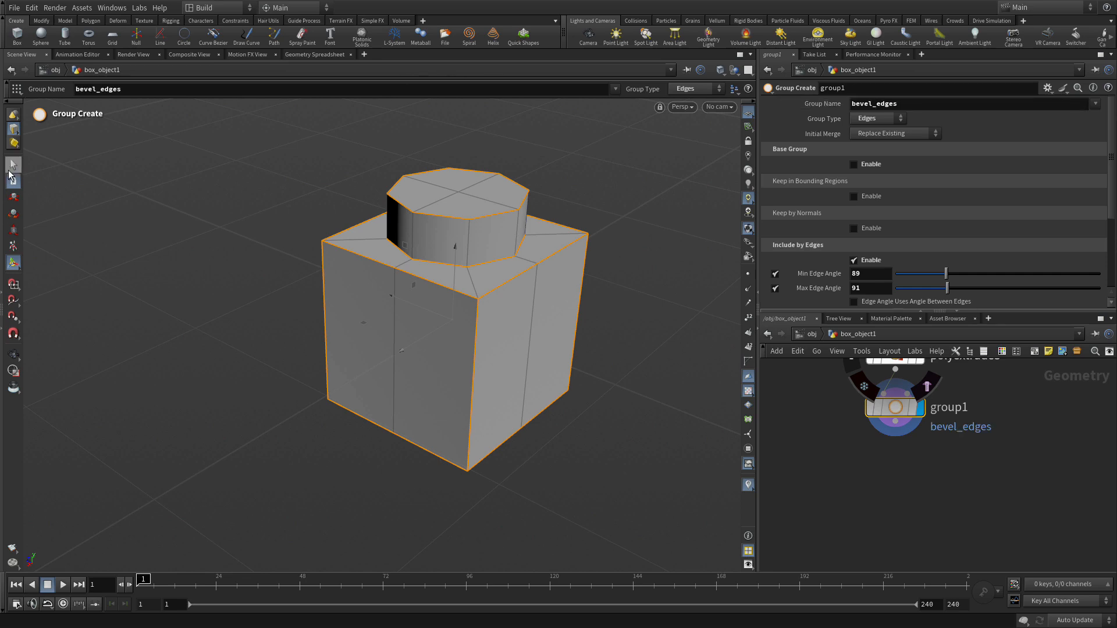
Select the bevel_edges group and PolyBevel it with distance .006
click(12, 165)
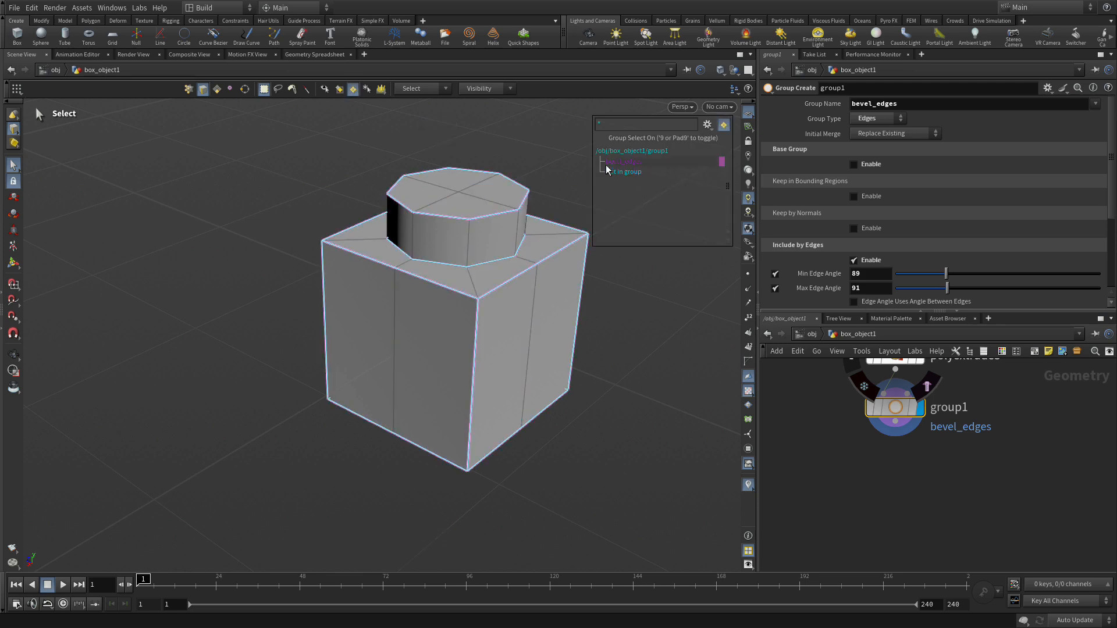
click(622, 161)
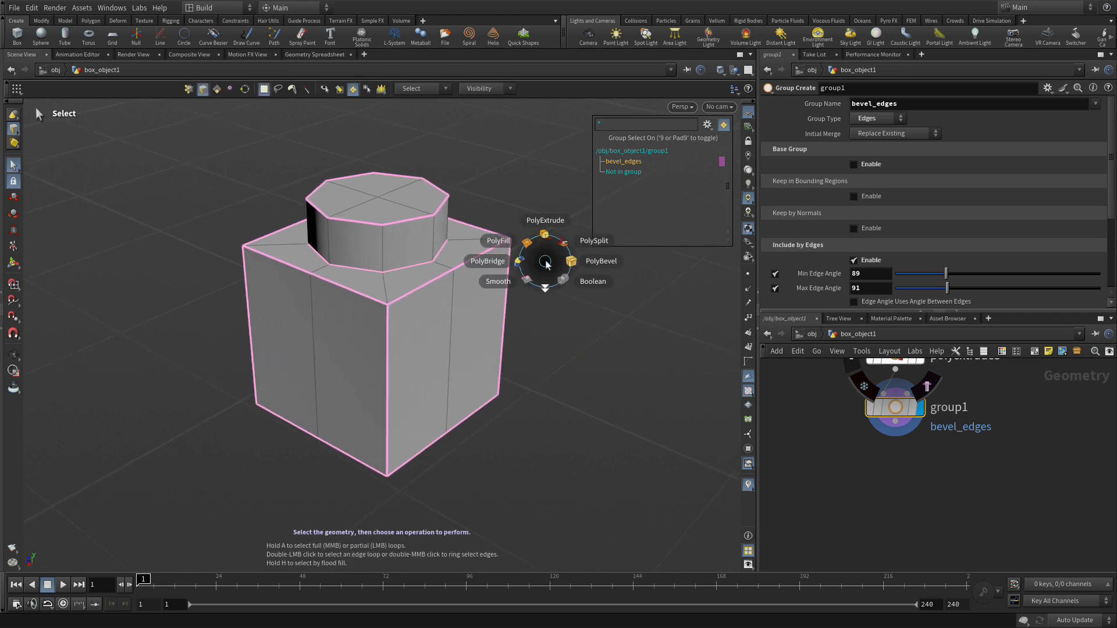
click(599, 261)
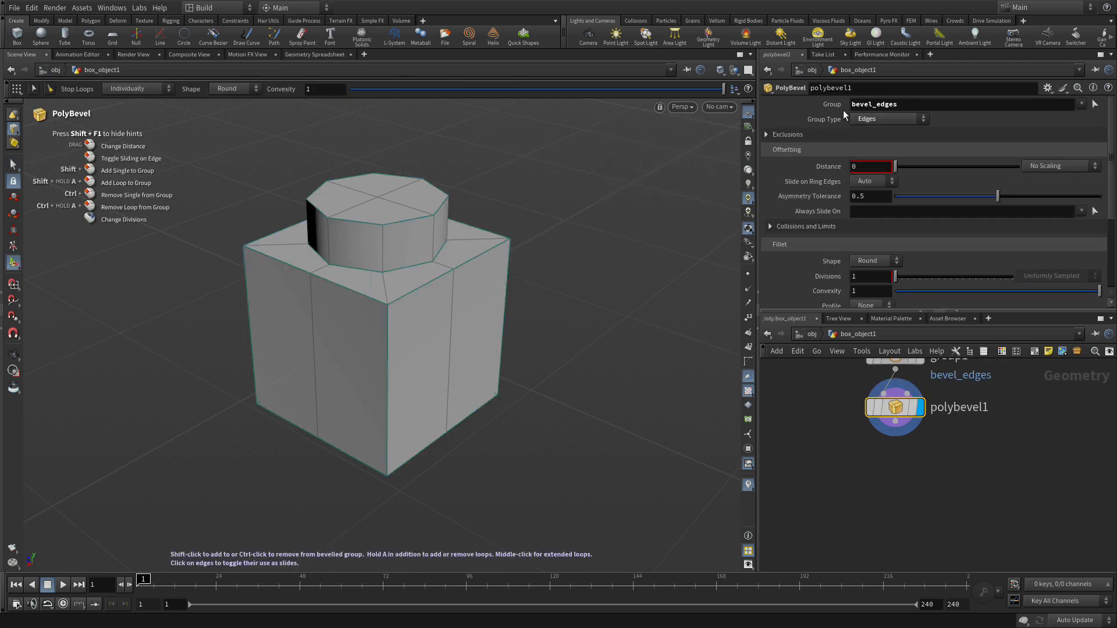
mouse_move(858, 123)
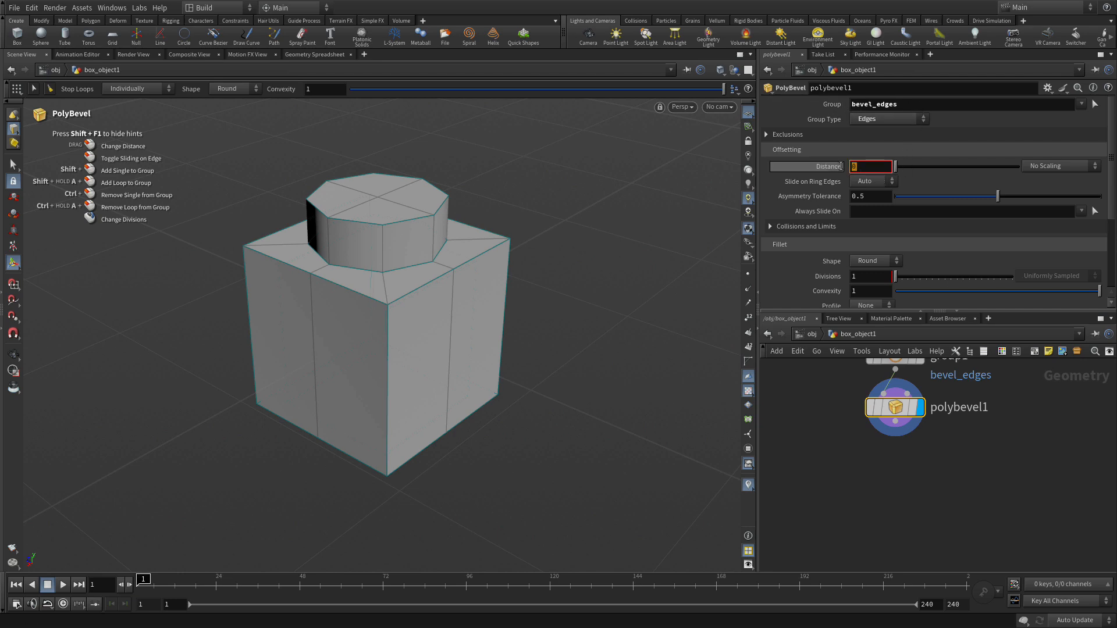
text(.)
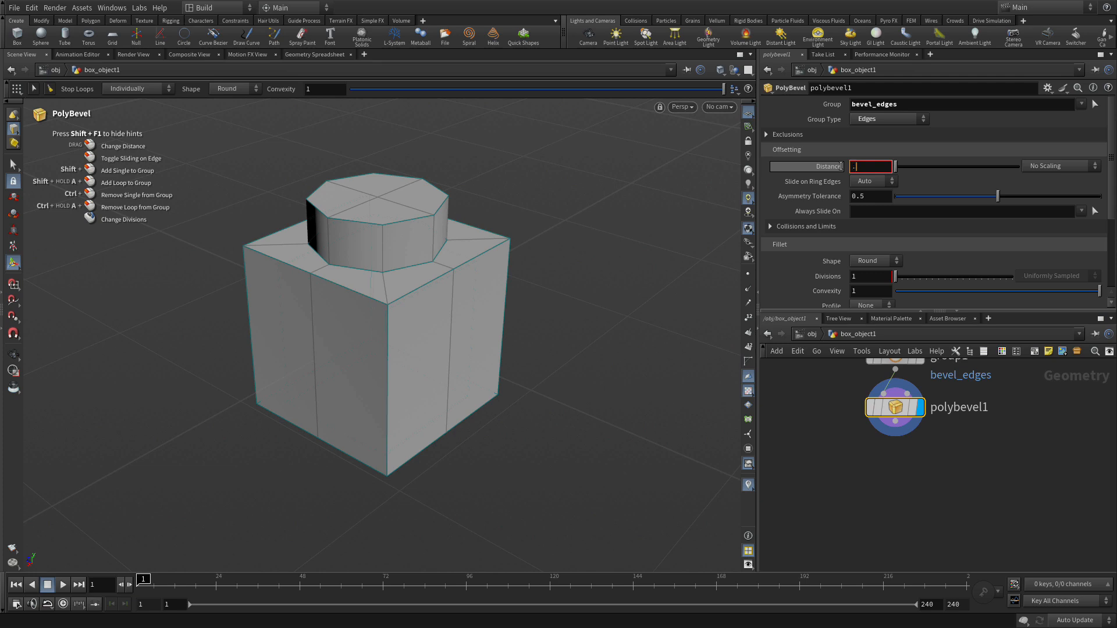
text(.006)
text(BRICK_OUT)
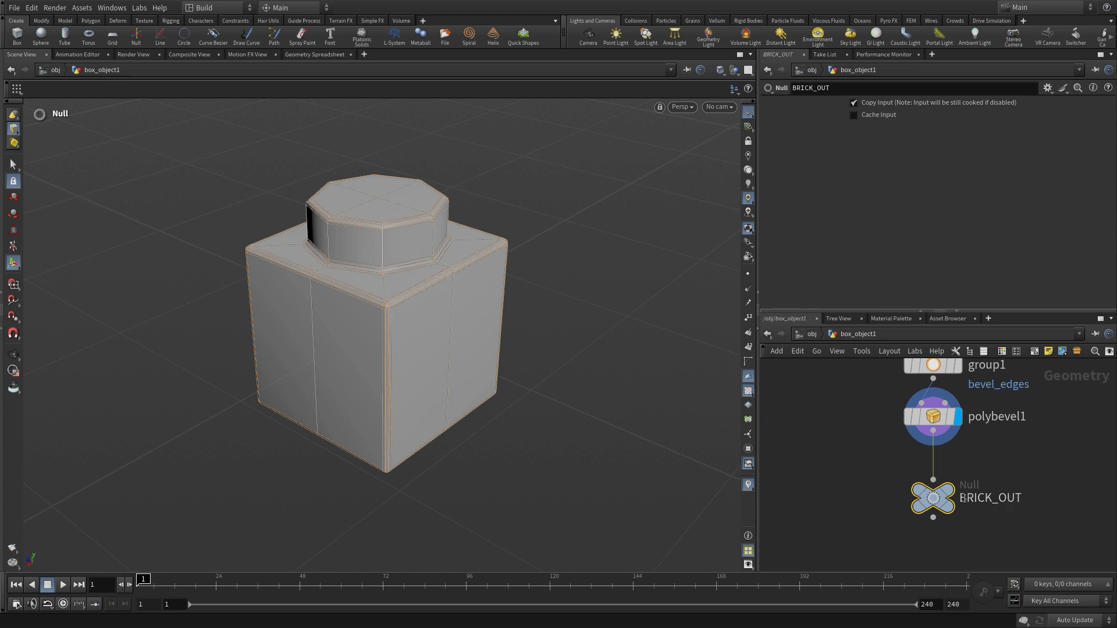
mouse_move(940, 497)
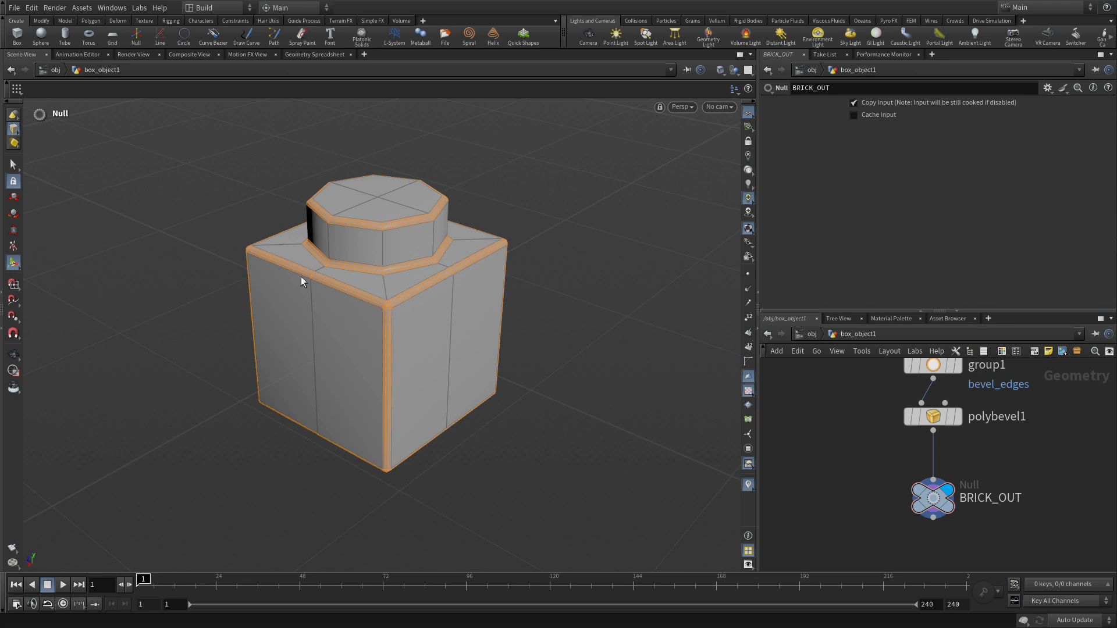
mouse_move(189, 315)
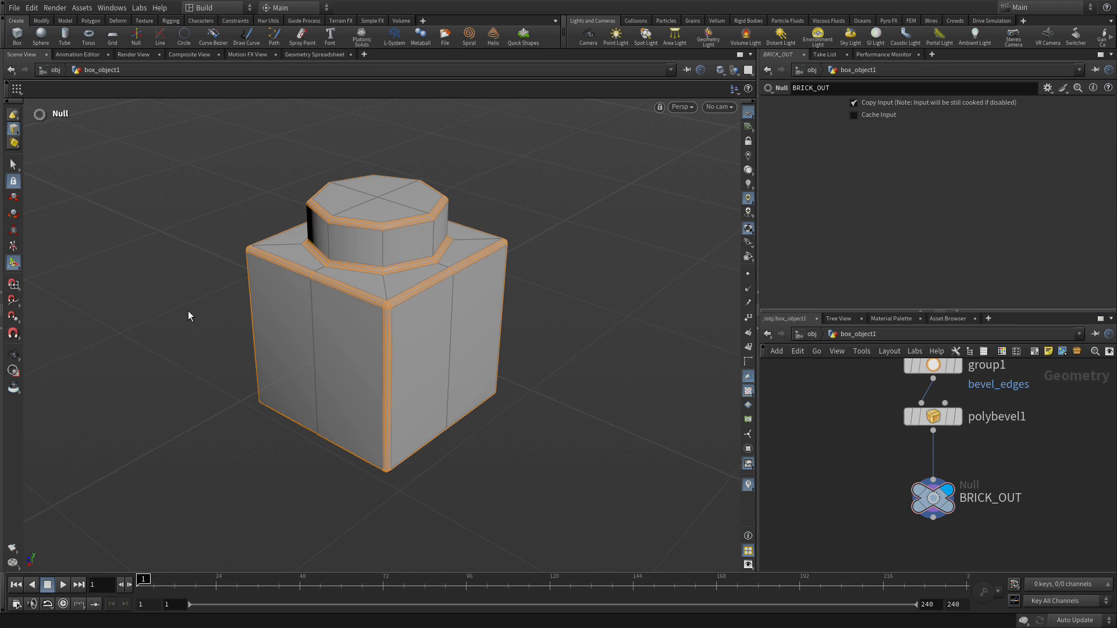
Preview the brick subdivided with Smooth Shaded display, and begin renaming box_object1 to 'single…'
key(shift++)
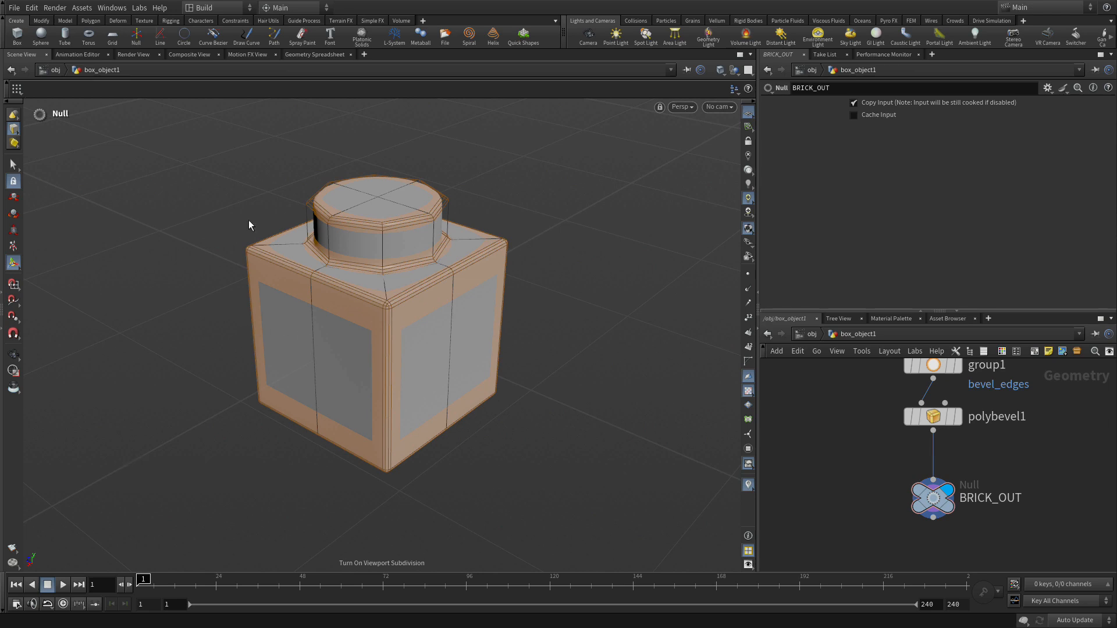
mouse_move(808, 341)
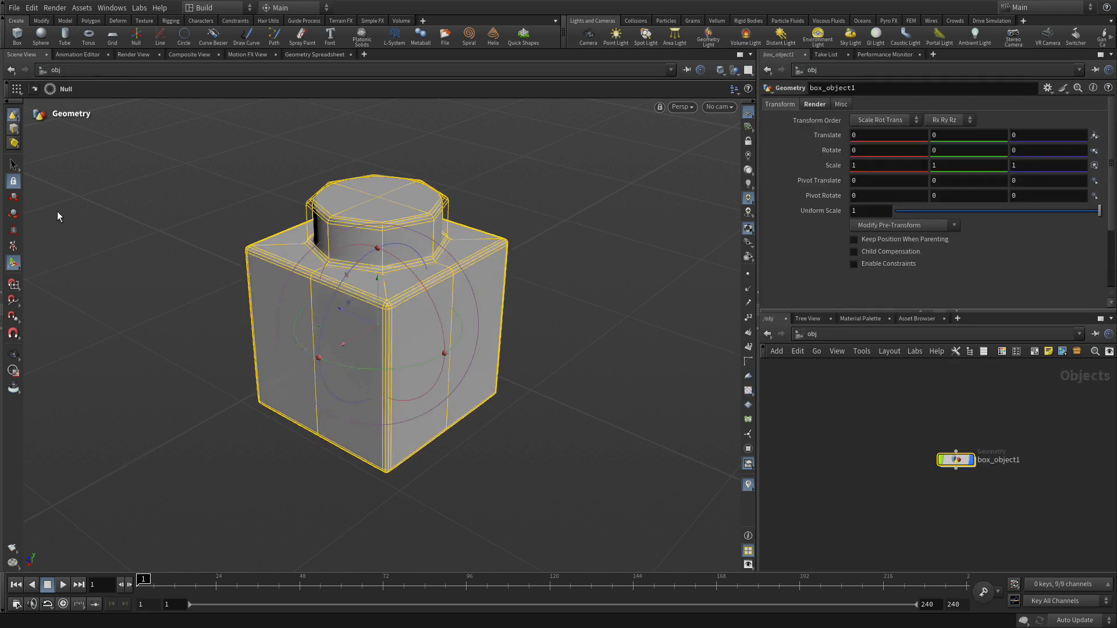
click(719, 70)
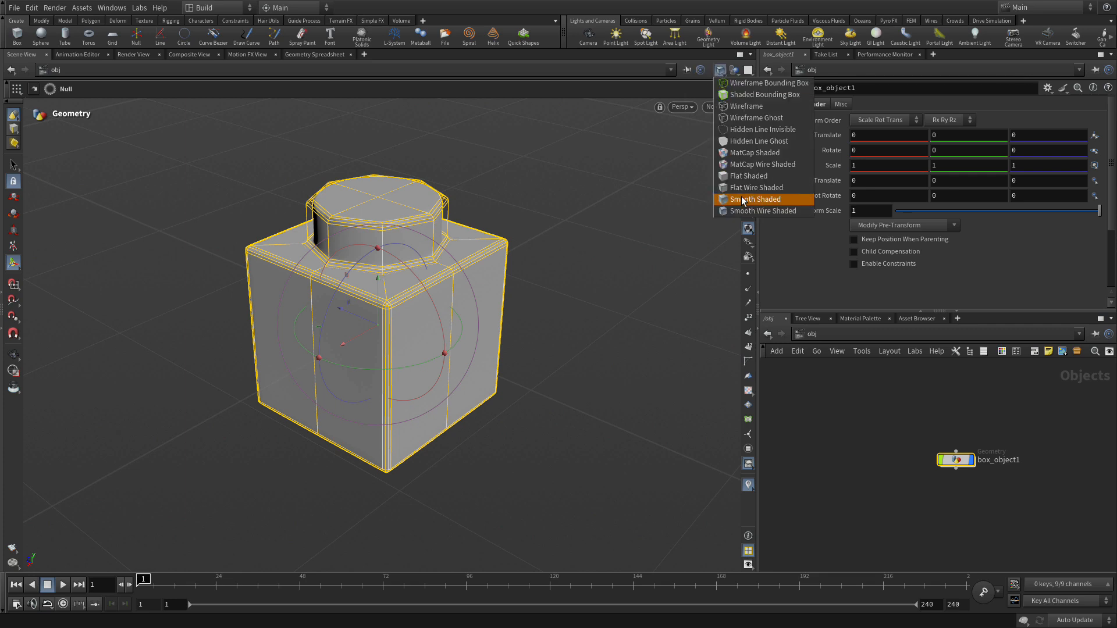
click(754, 198)
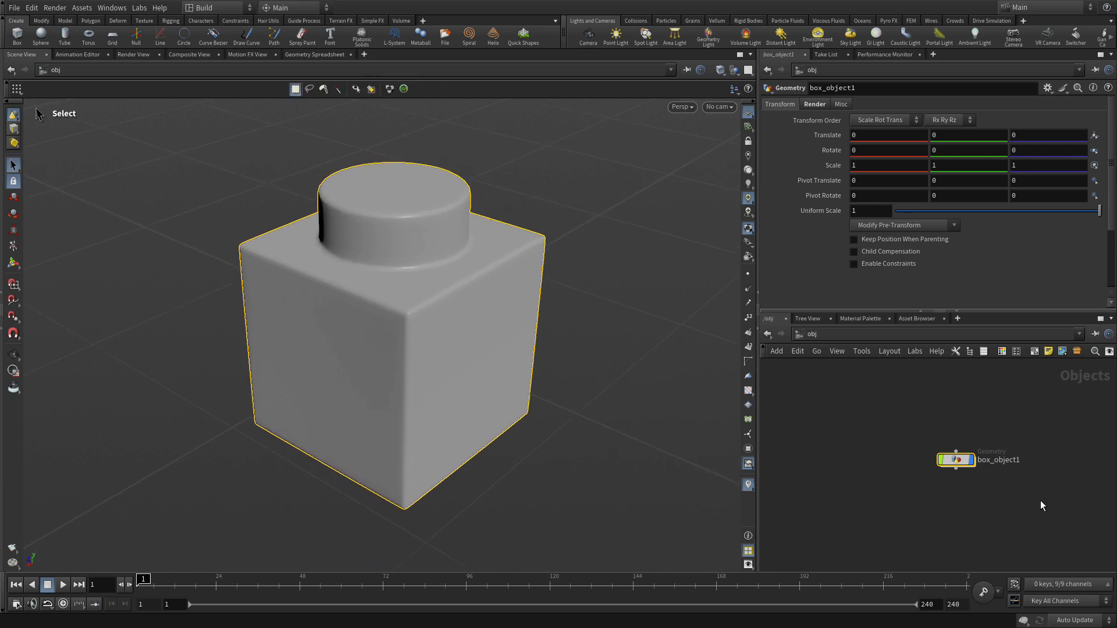
double_click(997, 460)
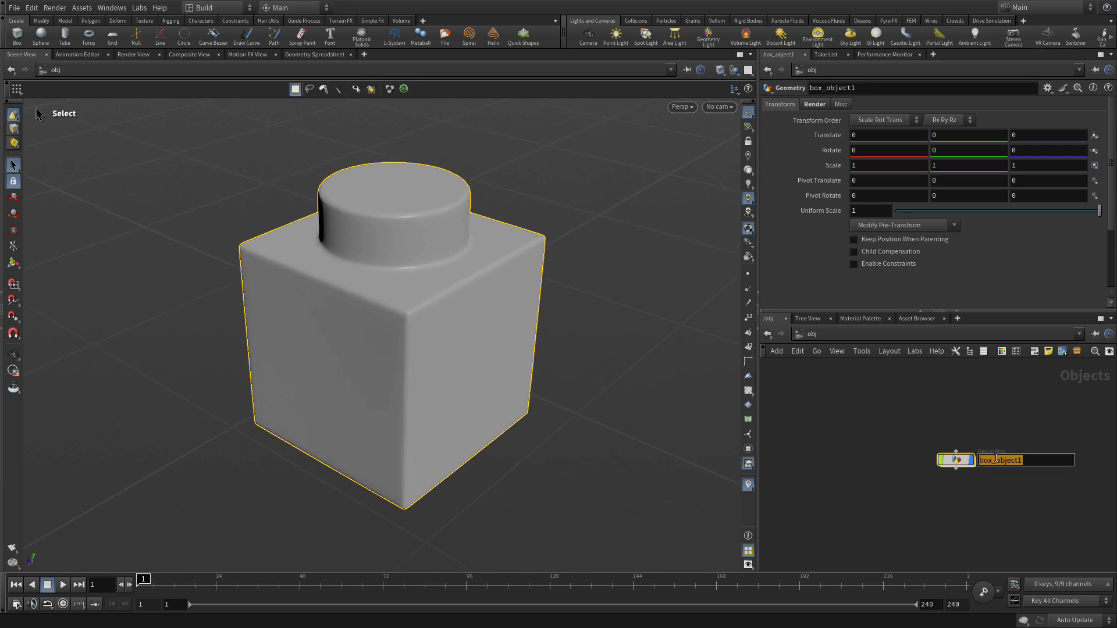
text(single)
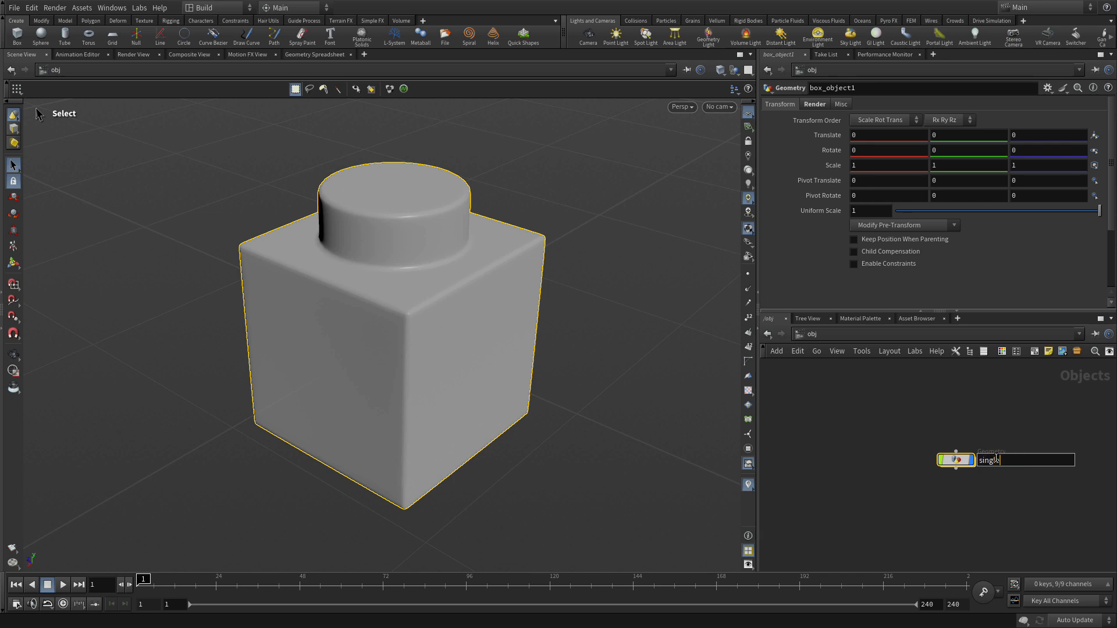